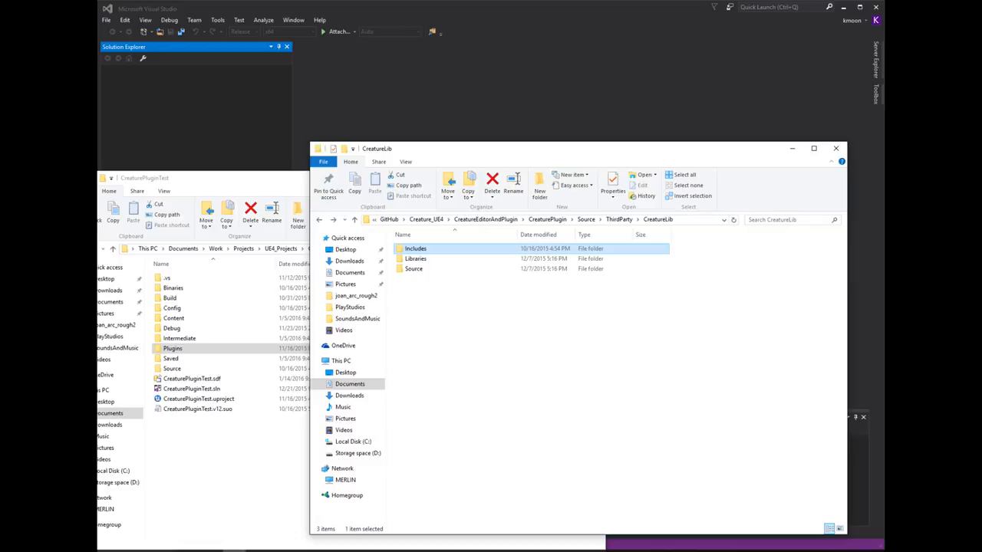
- Navigate from CreaturePluginTest into Plugins > CreaturePlugin > Source, reaching its CreatureEditor, CreaturePlugin and ThirdParty subfolders
{"action": "left_click", "coordinate": [731, 323]}
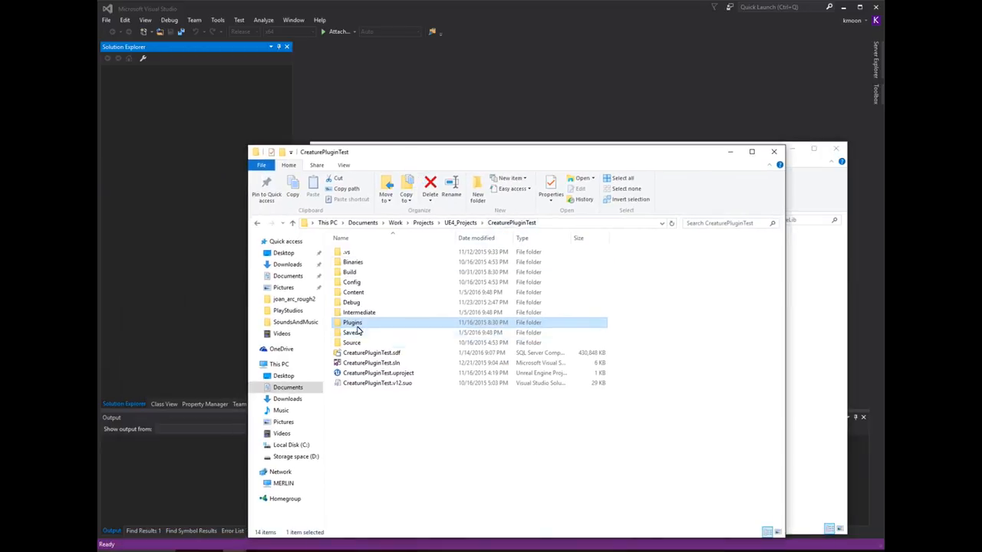
{"action": "double_click", "coordinate": [352, 322]}
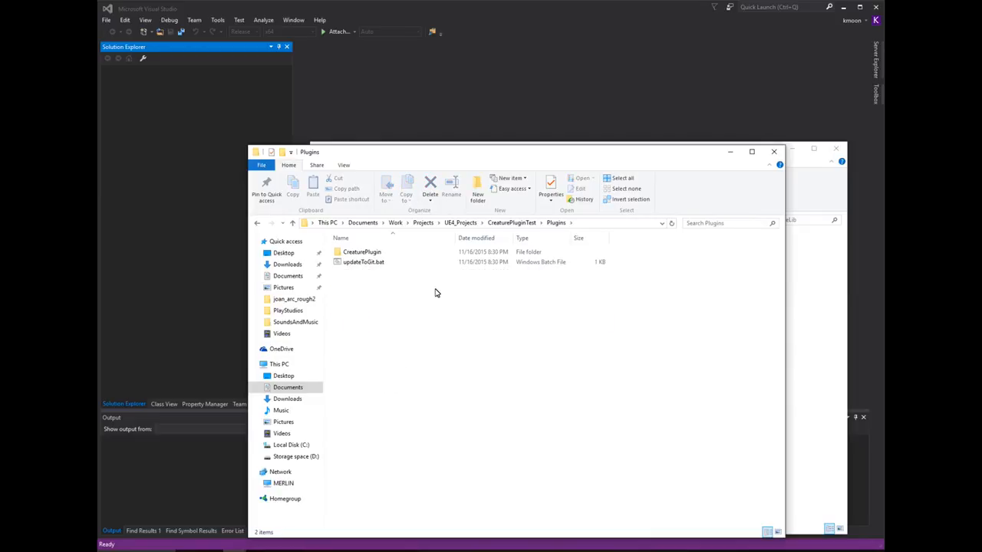
{"action": "left_click", "coordinate": [361, 251]}
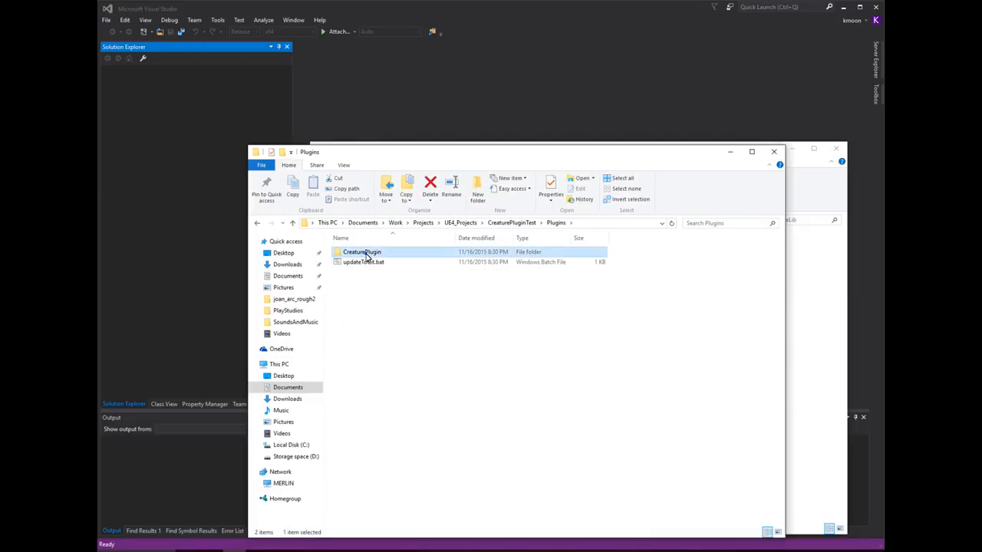
{"action": "double_click", "coordinate": [361, 251]}
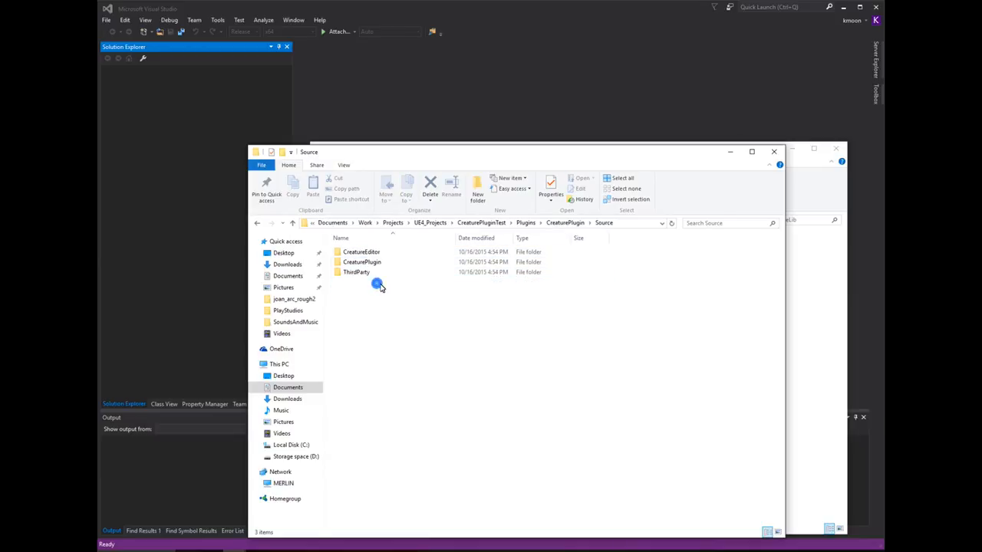
{"action": "left_click", "coordinate": [361, 252]}
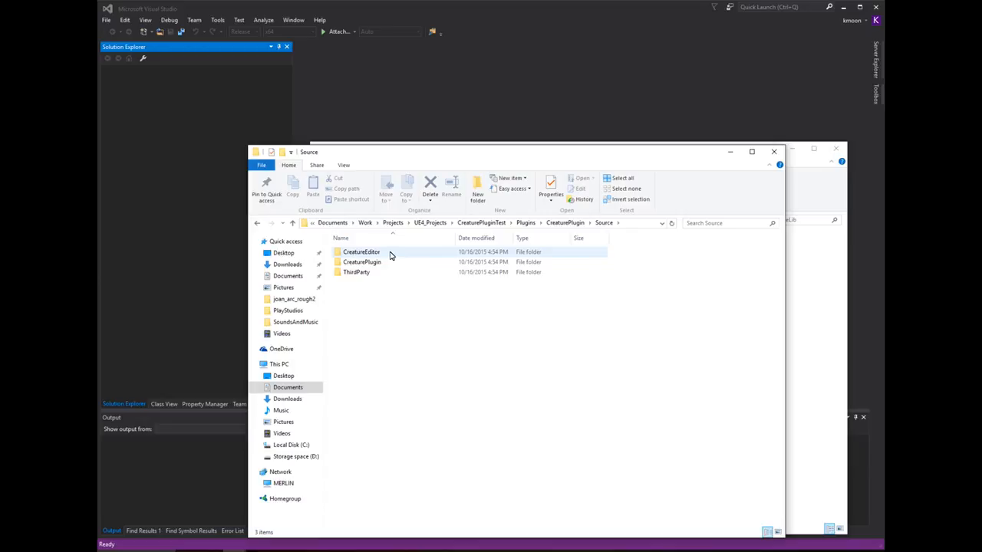
{"action": "left_click", "coordinate": [361, 261]}
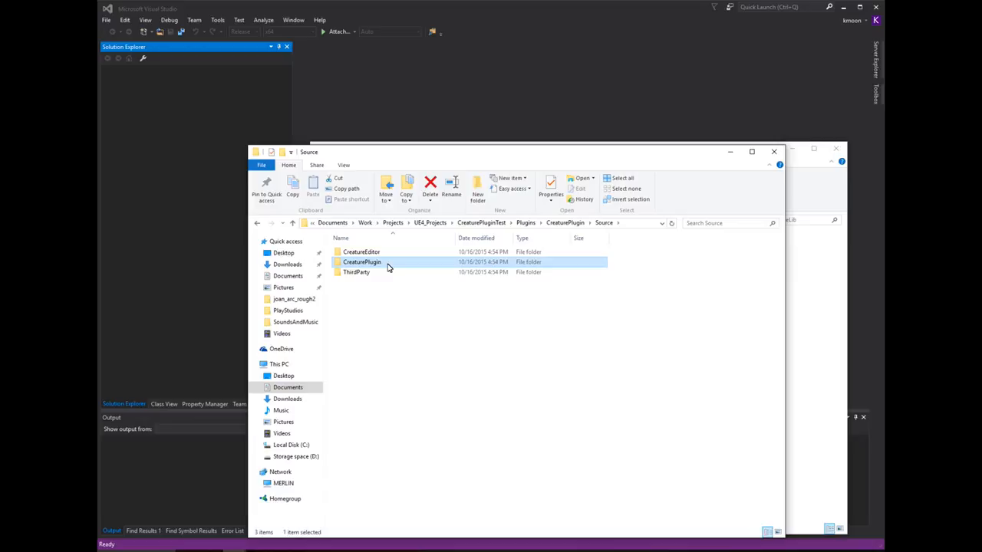
{"action": "mouse_move", "coordinate": [386, 271]}
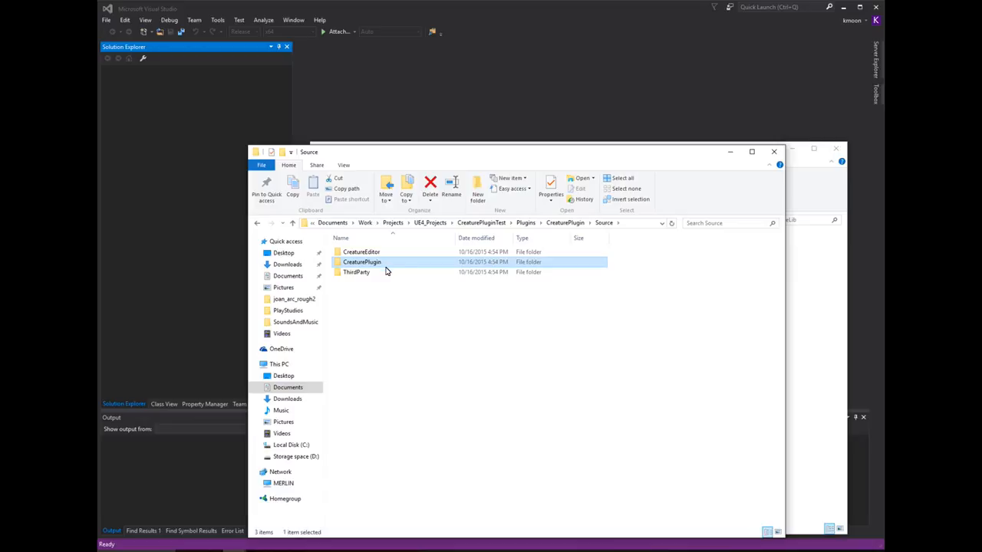
{"action": "left_click", "coordinate": [356, 271]}
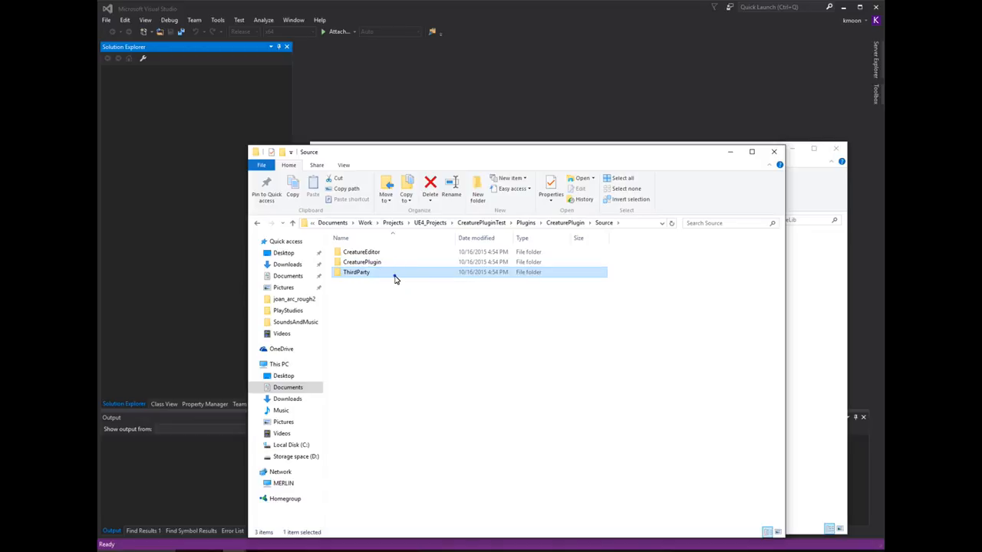
- Enter ThirdParty and then CreatureLib, listing its Includes, Libraries and Source folders
{"action": "double_click", "coordinate": [356, 271]}
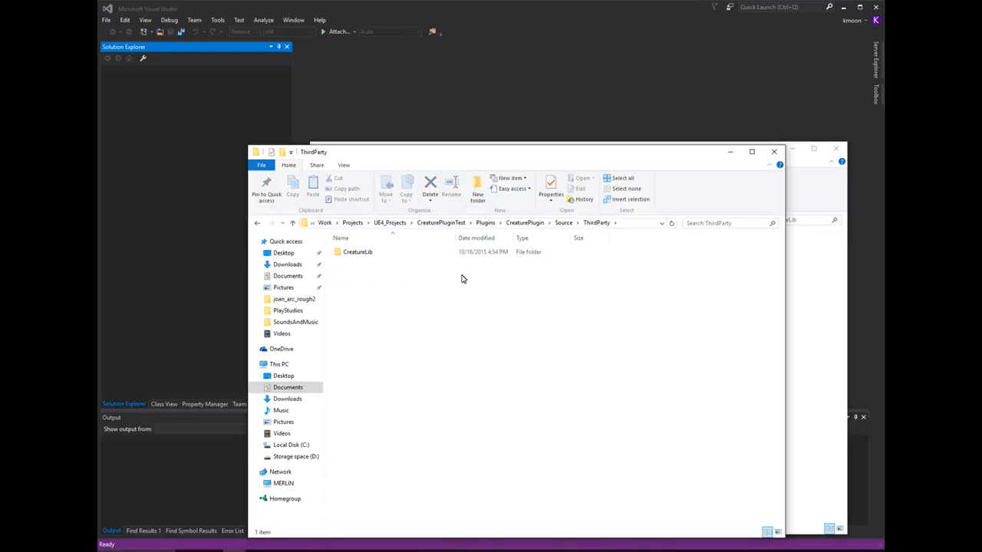
{"action": "left_click", "coordinate": [358, 252]}
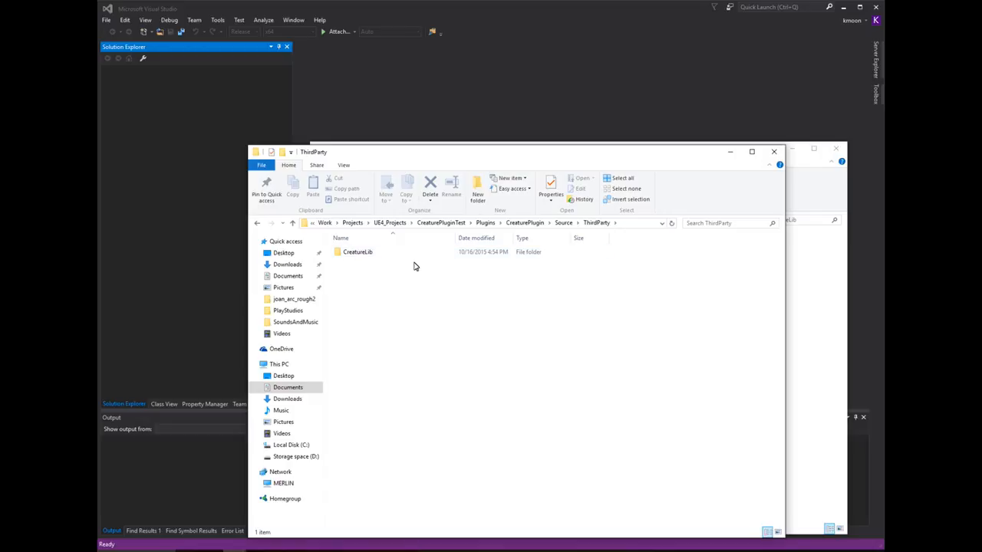
{"action": "left_click", "coordinate": [358, 251]}
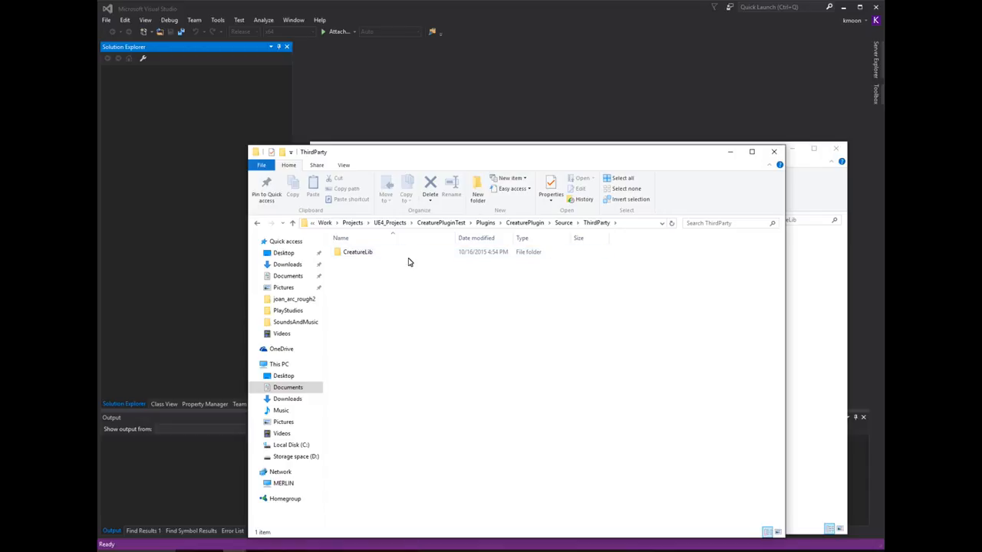
{"action": "left_click", "coordinate": [357, 252]}
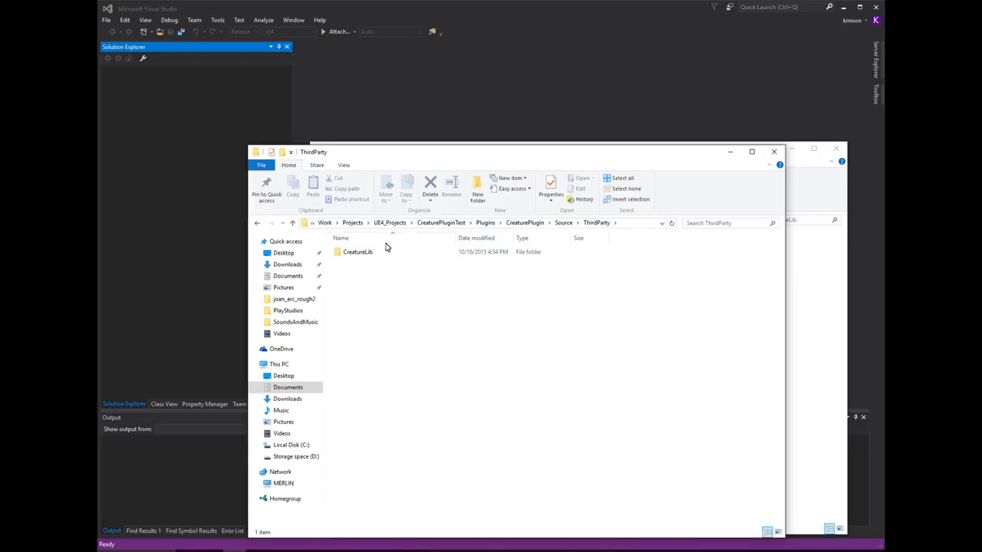
{"action": "left_click", "coordinate": [358, 251]}
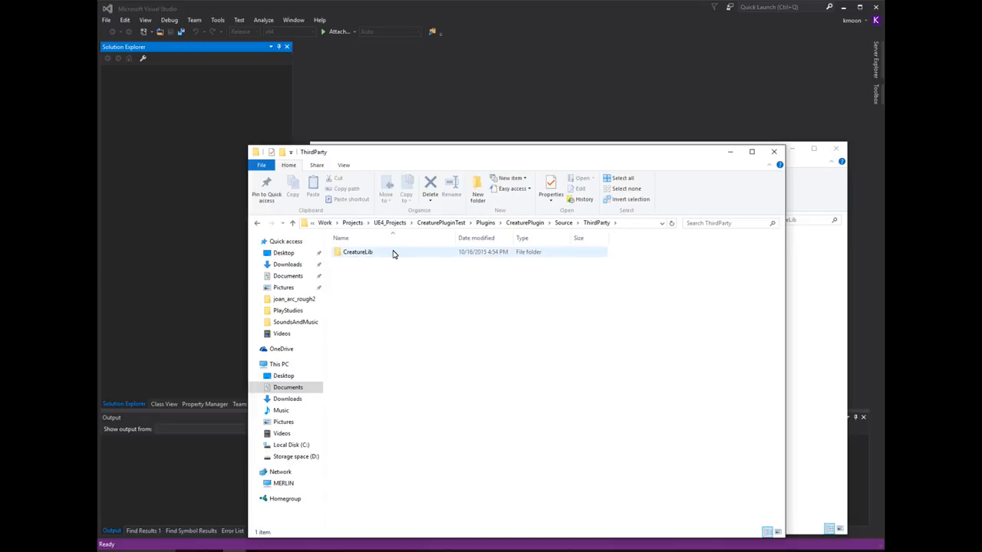
{"action": "mouse_move", "coordinate": [397, 256]}
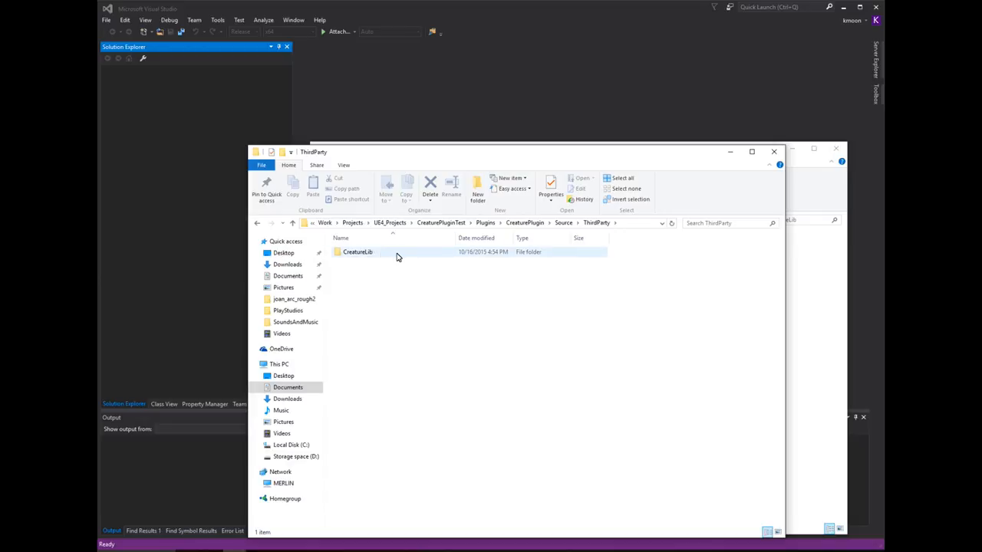
{"action": "double_click", "coordinate": [358, 251]}
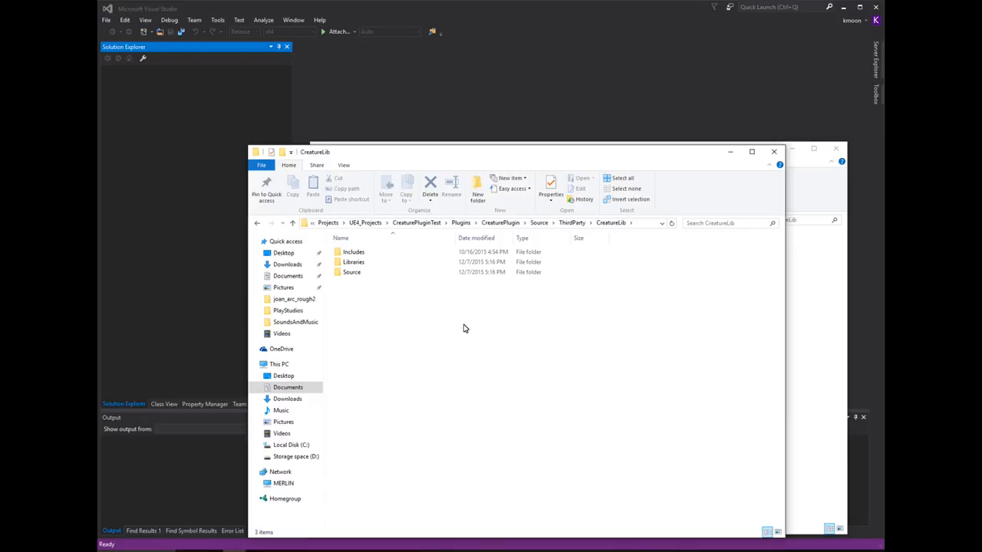
{"action": "mouse_move", "coordinate": [485, 292]}
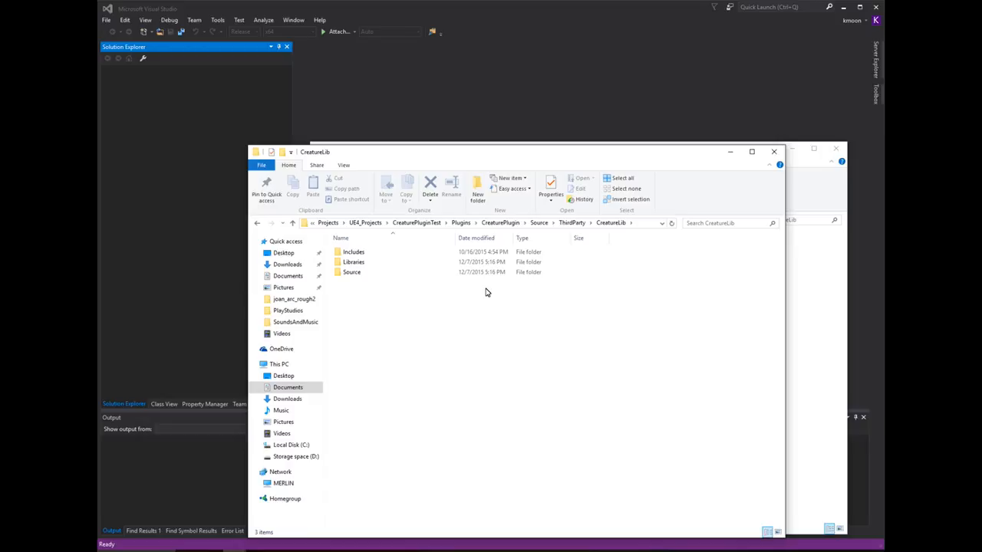
- Look into CreatureLib's Includes and Source folders and return to the CreatureLib folder
{"action": "left_click", "coordinate": [351, 272]}
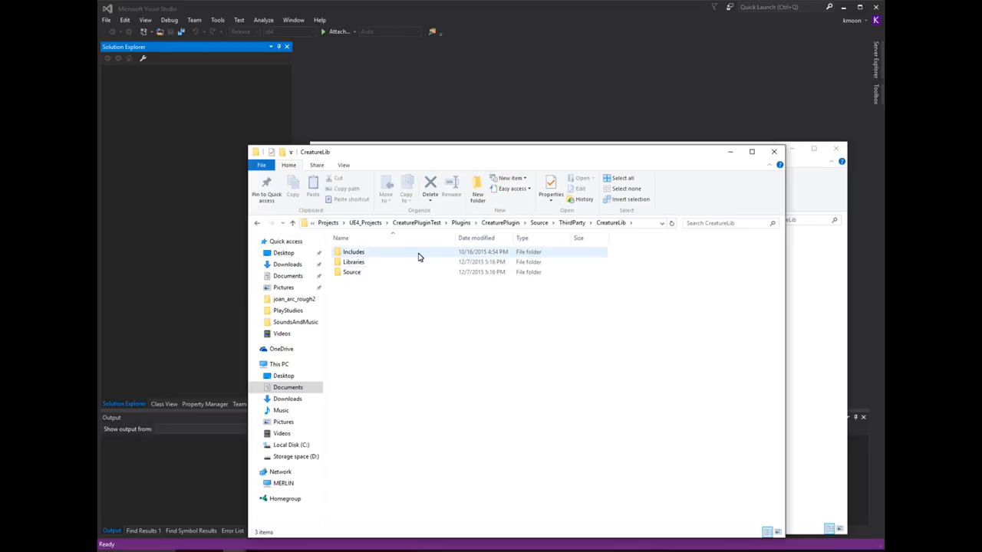
{"action": "double_click", "coordinate": [353, 251]}
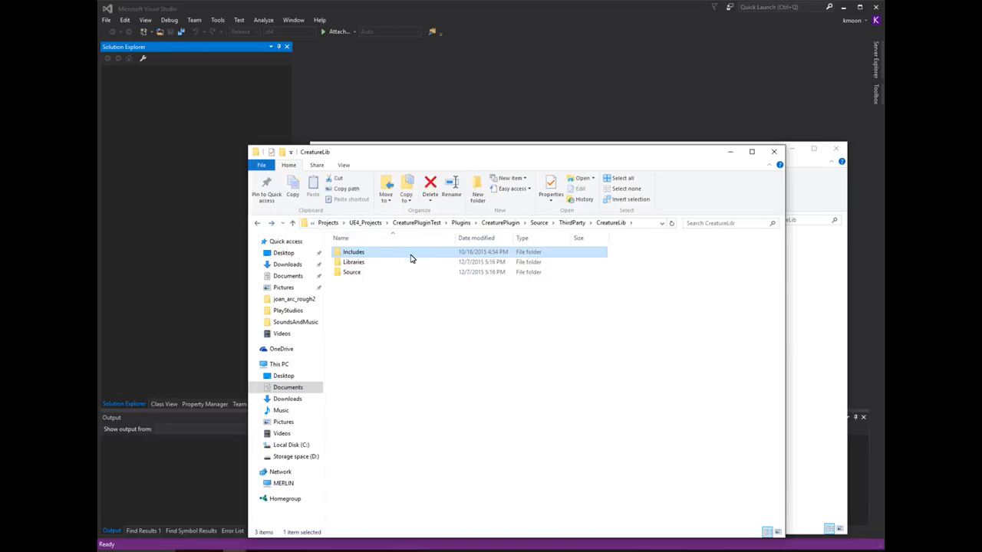
{"action": "left_click", "coordinate": [352, 272]}
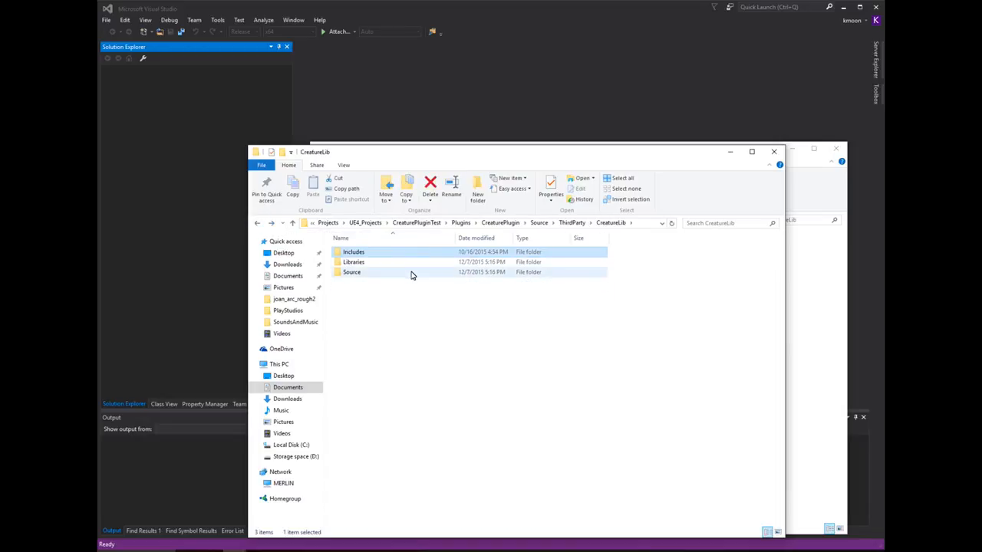
{"action": "double_click", "coordinate": [351, 273]}
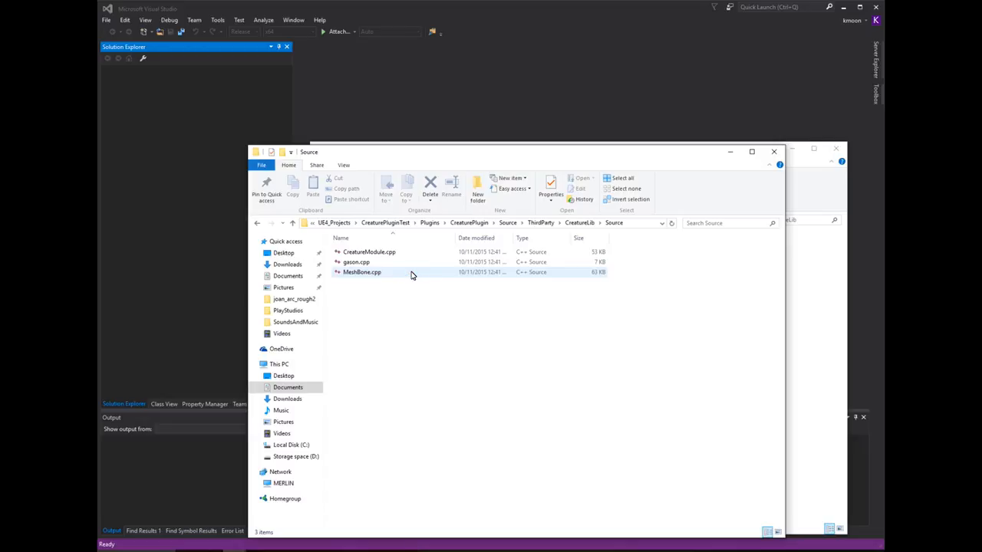
{"action": "left_click", "coordinate": [579, 222]}
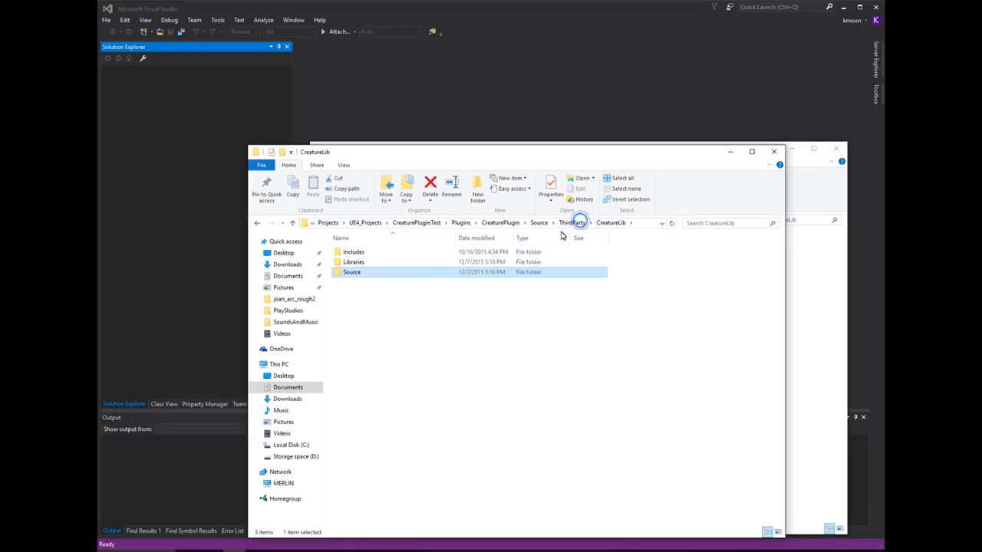
- Review the Libraries folder's CreatureHTML5.bc, CreatureLib.x64.lib and libCreatureUE4Core.a files
{"action": "double_click", "coordinate": [353, 262]}
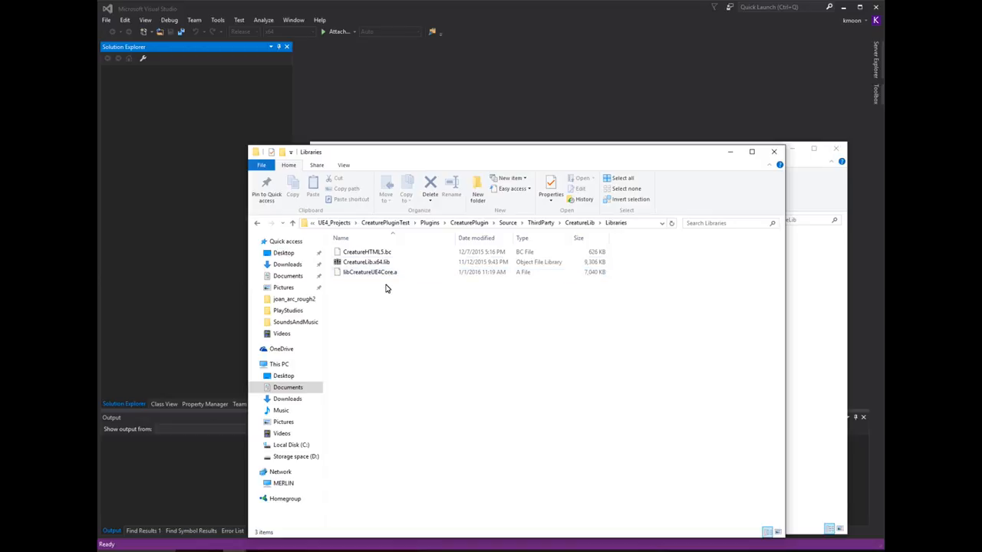
{"action": "left_click", "coordinate": [370, 273]}
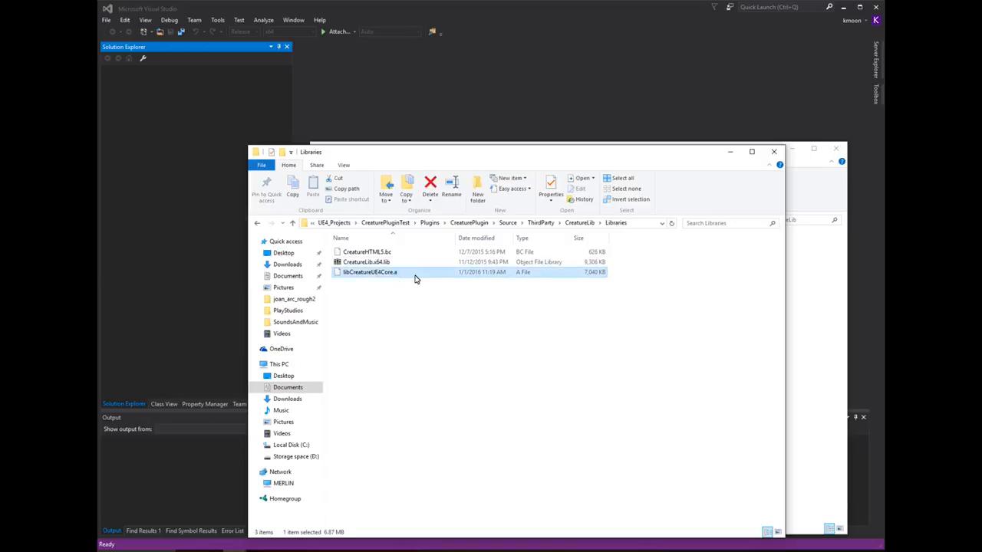
{"action": "left_click", "coordinate": [366, 261]}
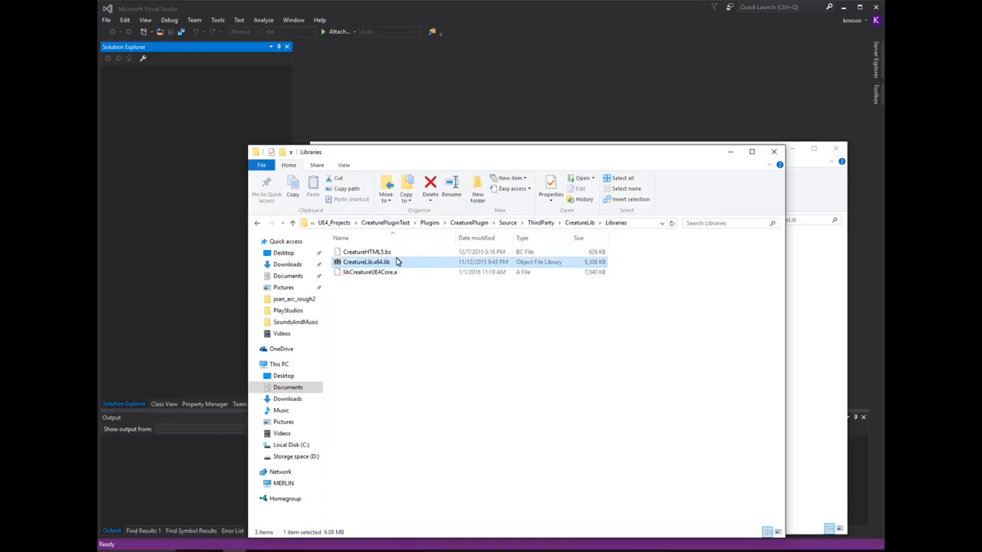
{"action": "left_click", "coordinate": [366, 252]}
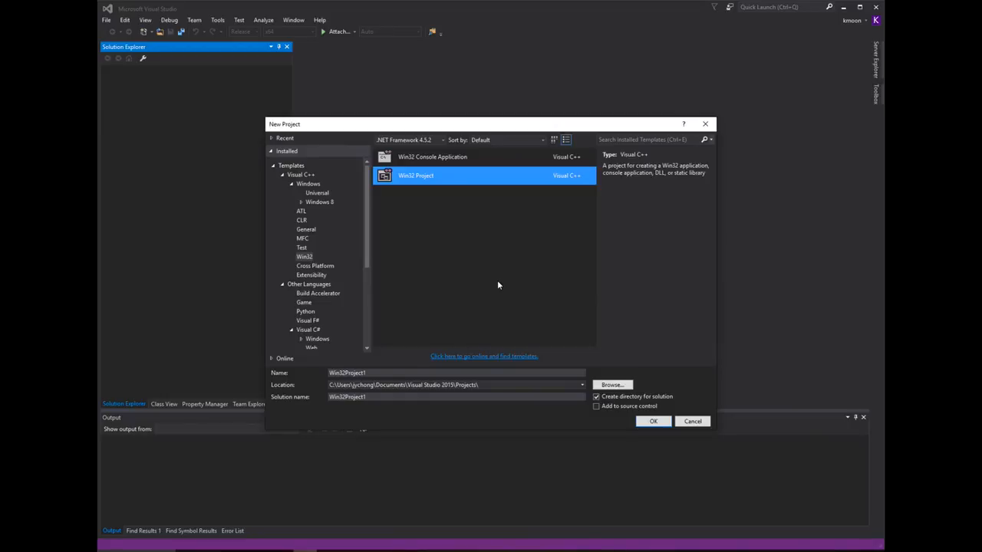
{"action": "mouse_move", "coordinate": [487, 130]}
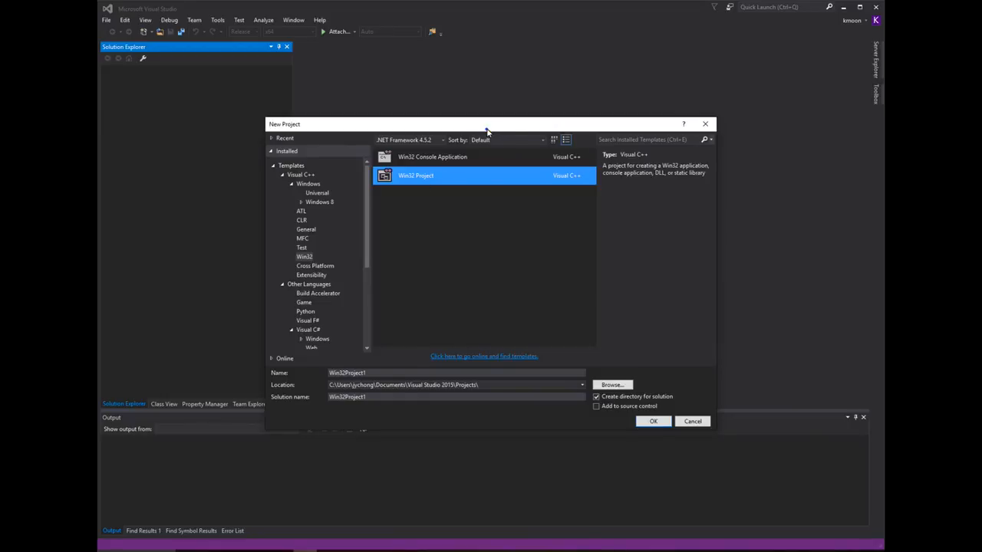
- Create a new Visual C++ Win32 project named TestStaticLib and launch its application wizard
{"action": "left_click_drag", "start_coordinate": [487, 124], "coordinate": [501, 124]}
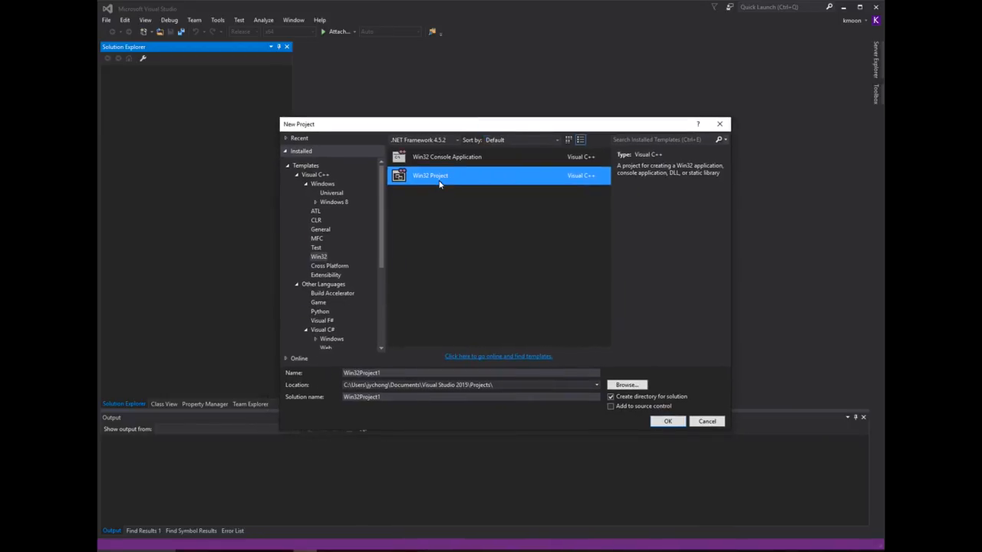
{"action": "mouse_move", "coordinate": [452, 176]}
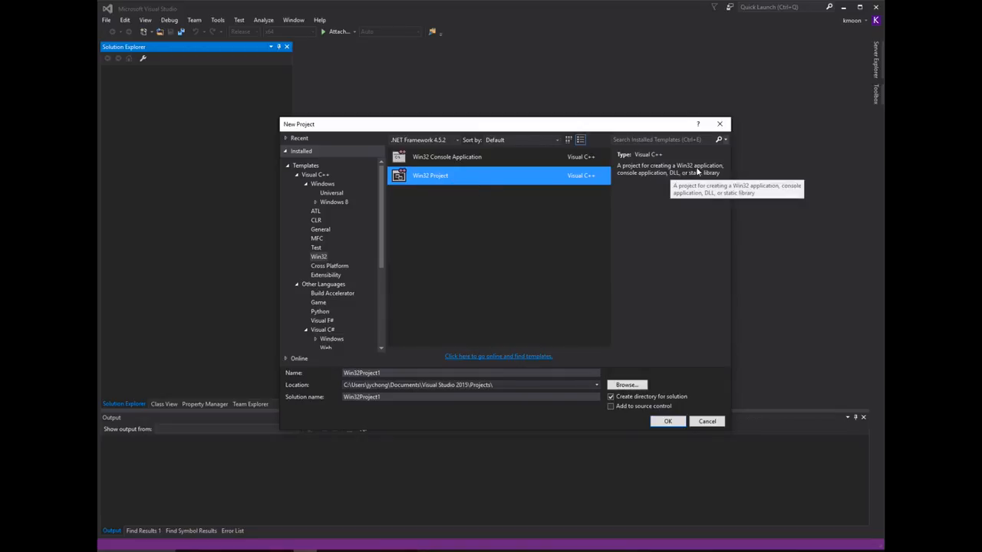
{"action": "mouse_move", "coordinate": [671, 182]}
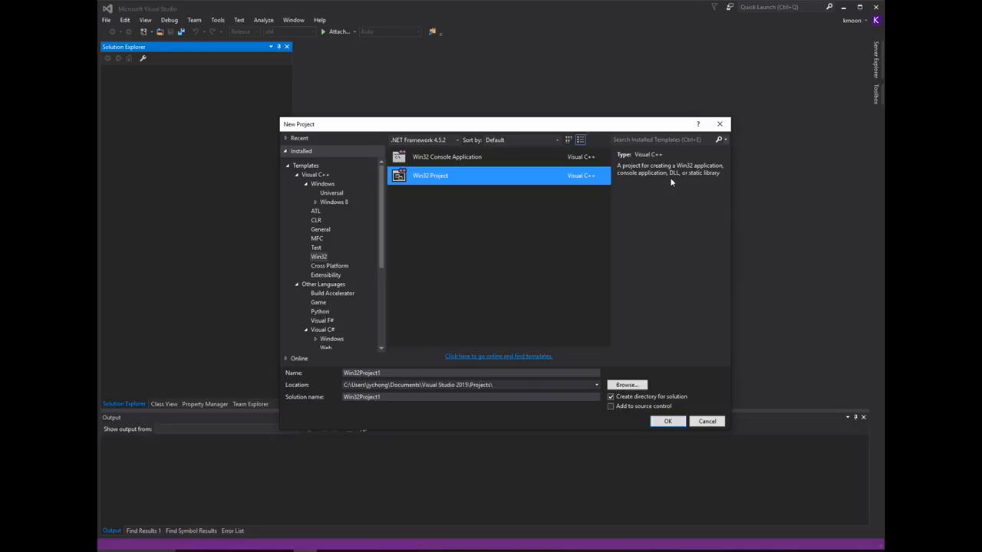
{"action": "mouse_move", "coordinate": [577, 190]}
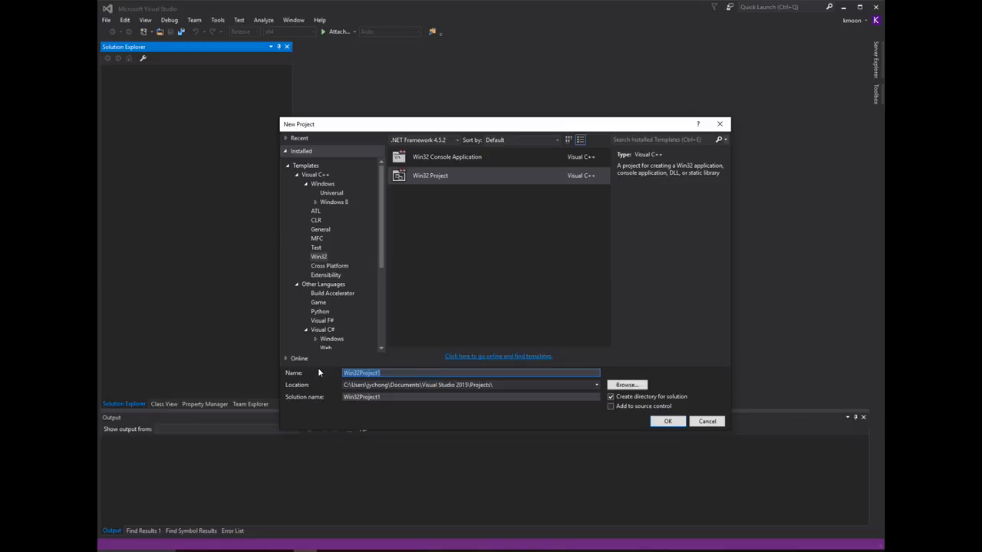
{"action": "type", "text": "TestStat"}
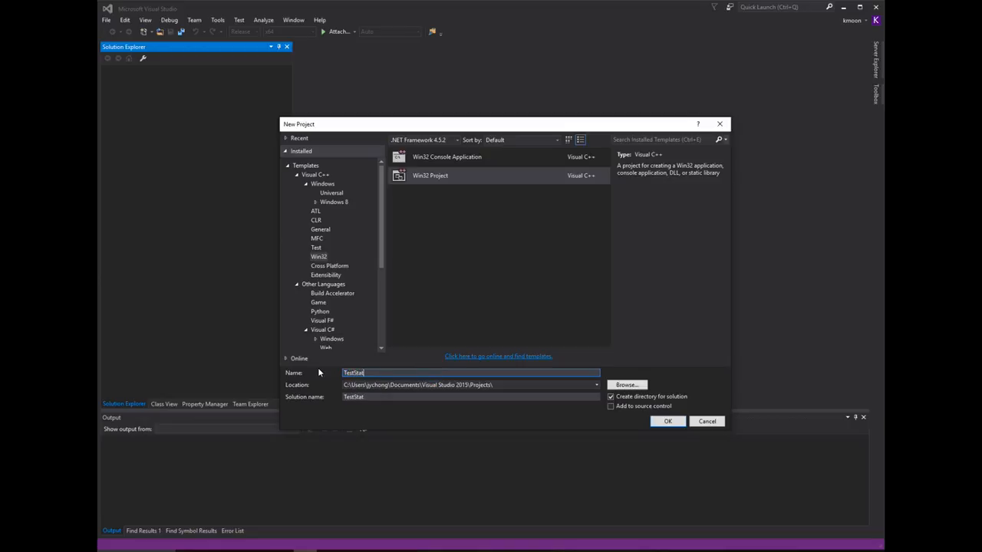
{"action": "type", "text": "TestStaticLib"}
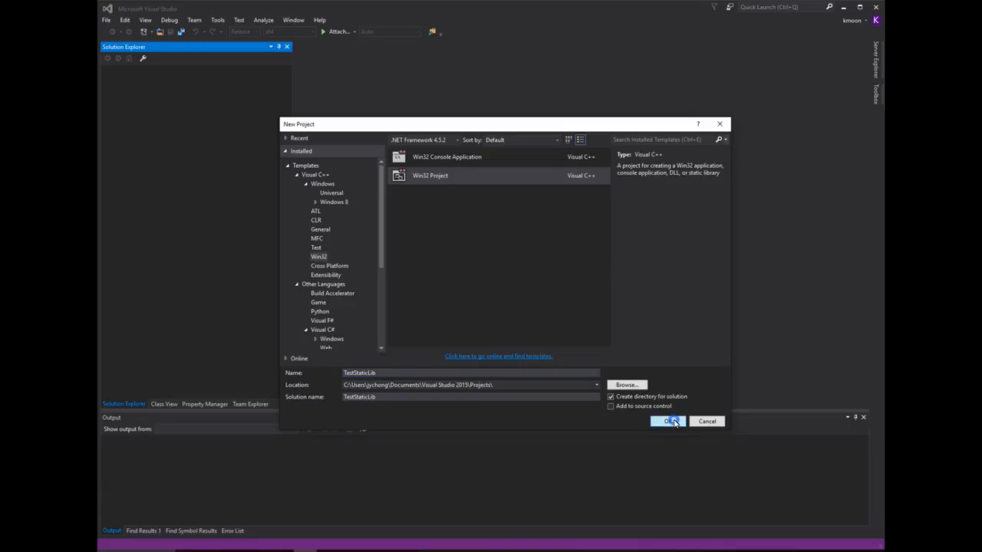
{"action": "left_click", "coordinate": [668, 421]}
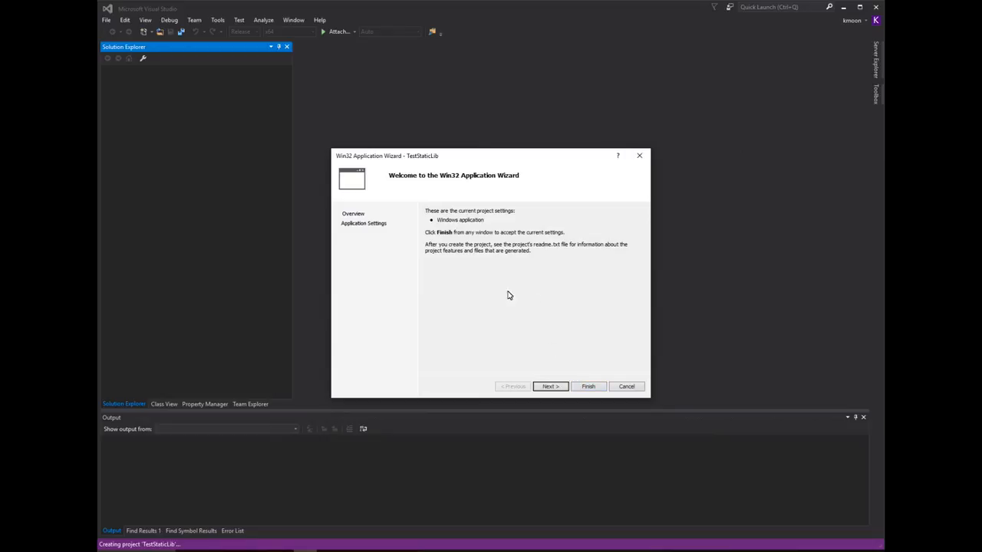
- Make TestStaticLib a static library without precompiled header or SDL checks and finish the wizard
{"action": "left_click", "coordinate": [550, 386]}
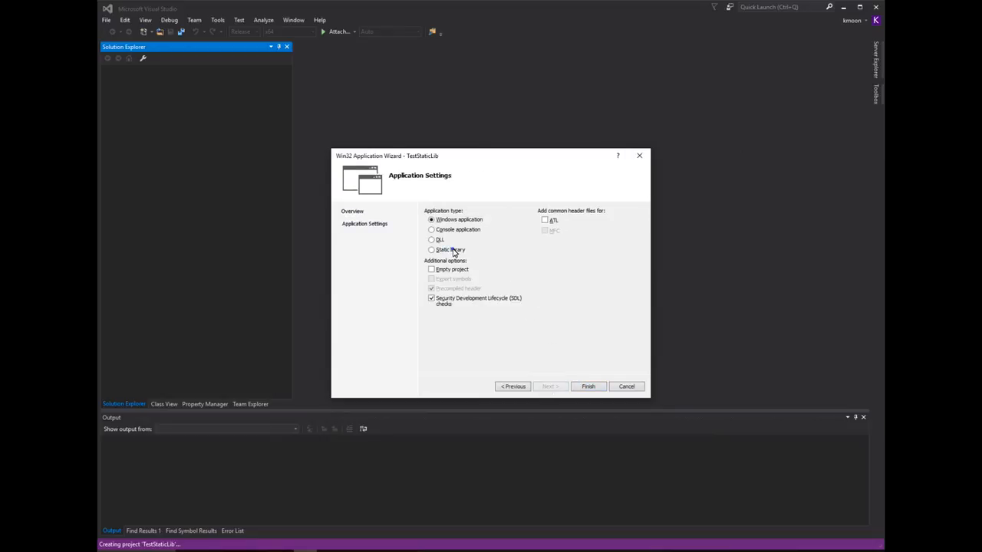
{"action": "left_click", "coordinate": [432, 249]}
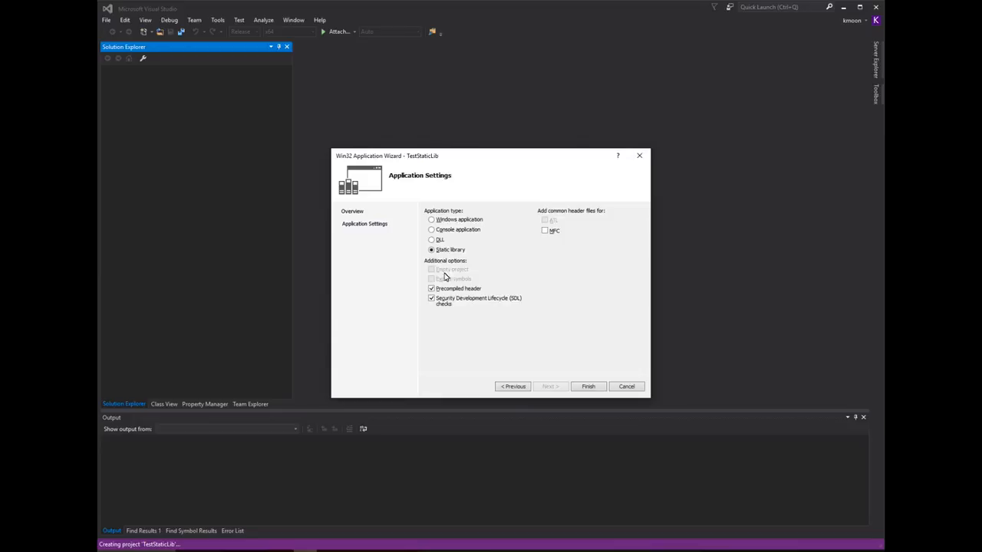
{"action": "mouse_move", "coordinate": [430, 300]}
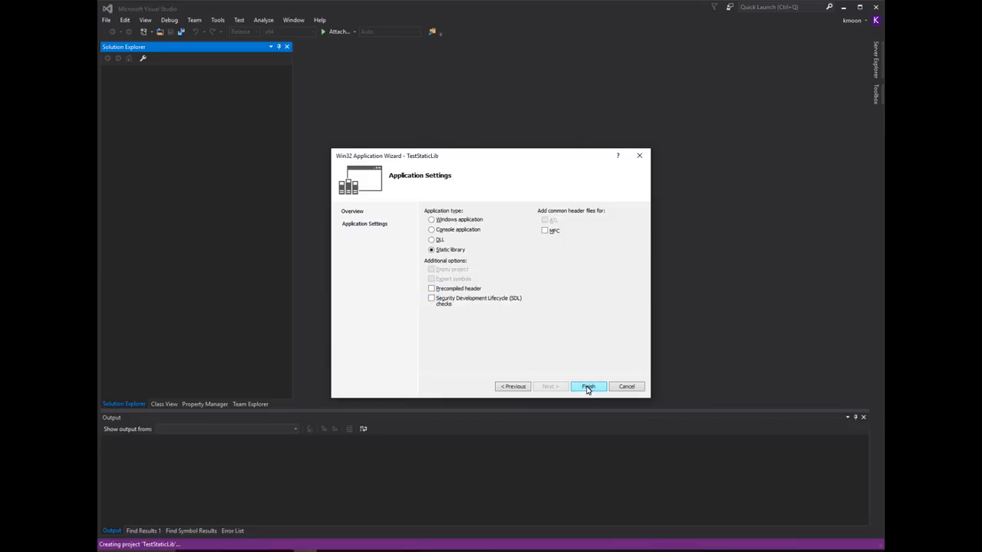
{"action": "left_click", "coordinate": [588, 385]}
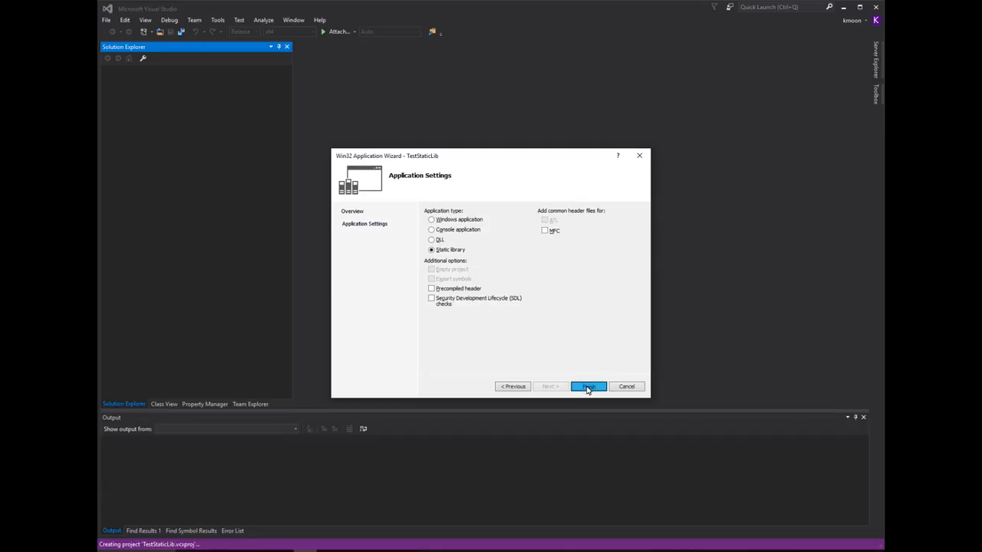
{"action": "left_click", "coordinate": [588, 385]}
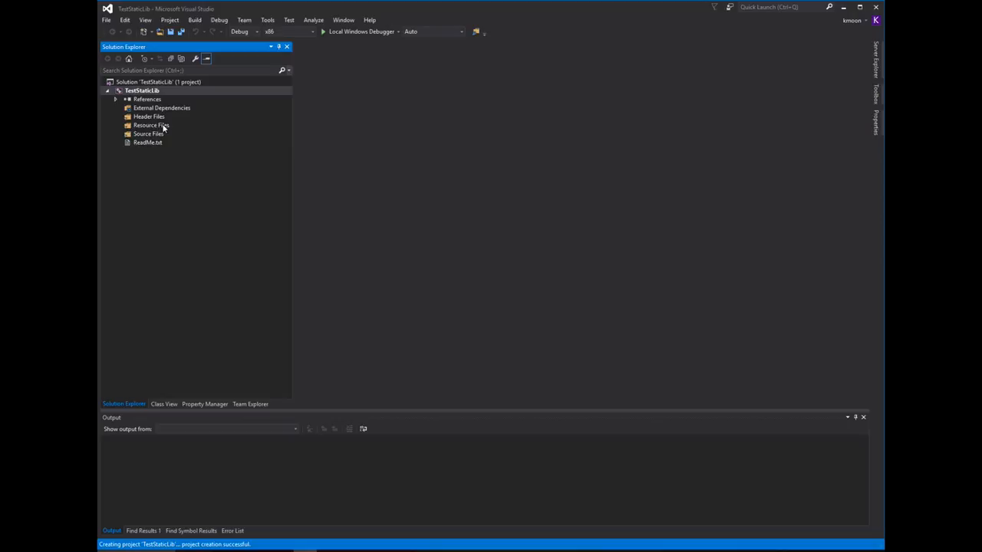
- Select the Source Files filter in the new TestStaticLib solution
{"action": "left_click", "coordinate": [148, 134]}
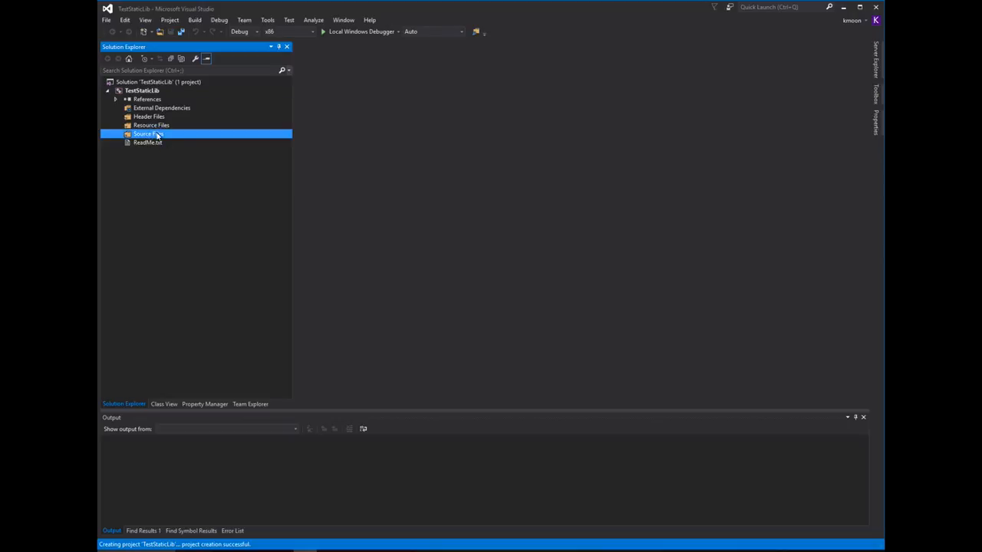
{"action": "mouse_move", "coordinate": [152, 134]}
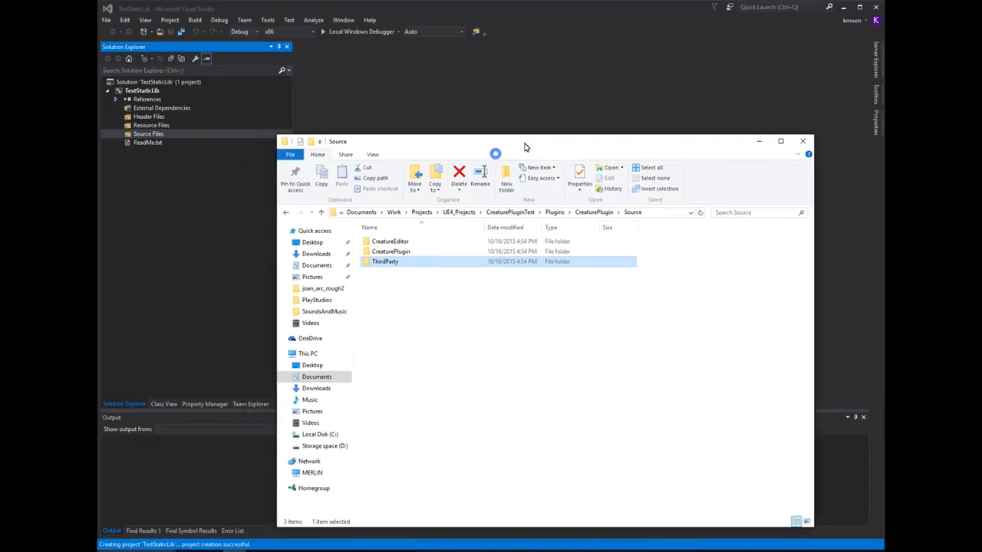
{"action": "mouse_move", "coordinate": [409, 263]}
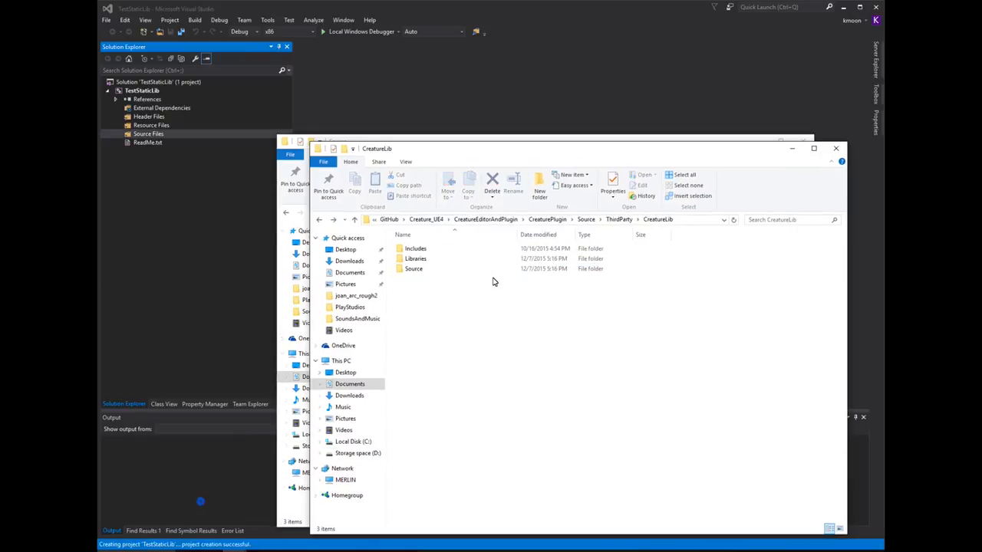
{"action": "mouse_move", "coordinate": [498, 250]}
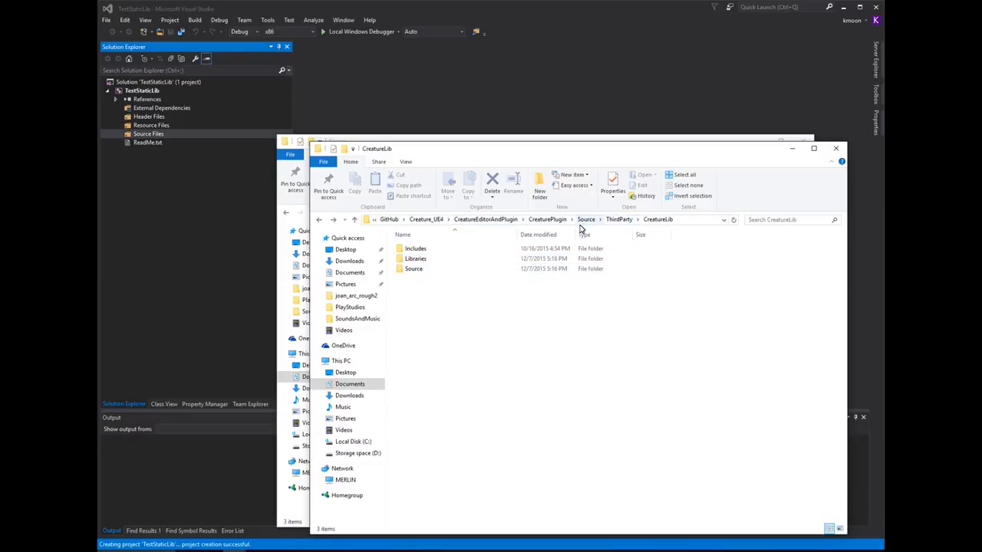
- Add CreatureModule.cpp, gason.cpp and MeshBone.cpp from CreatureLib's Source folder to Source Files
{"action": "left_click", "coordinate": [415, 248]}
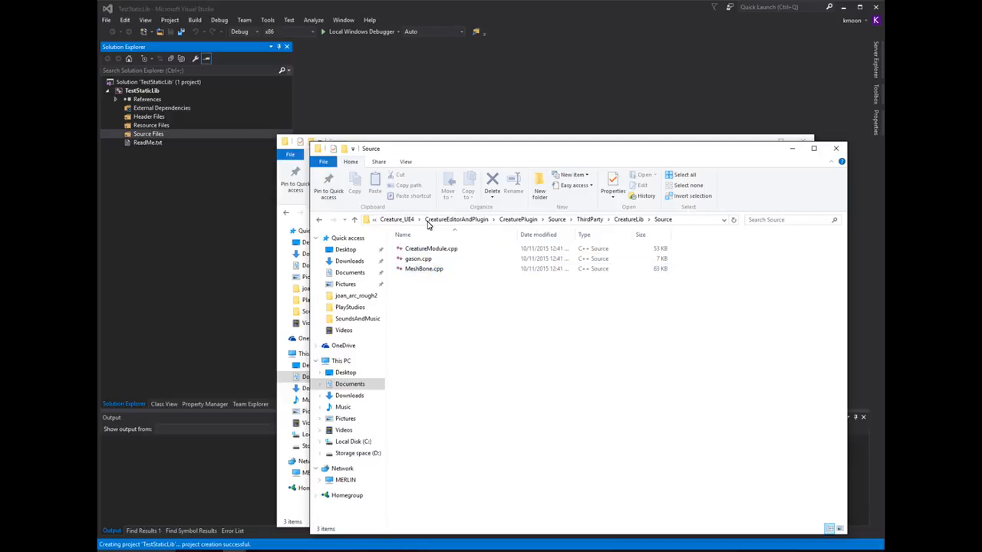
{"action": "mouse_move", "coordinate": [418, 258]}
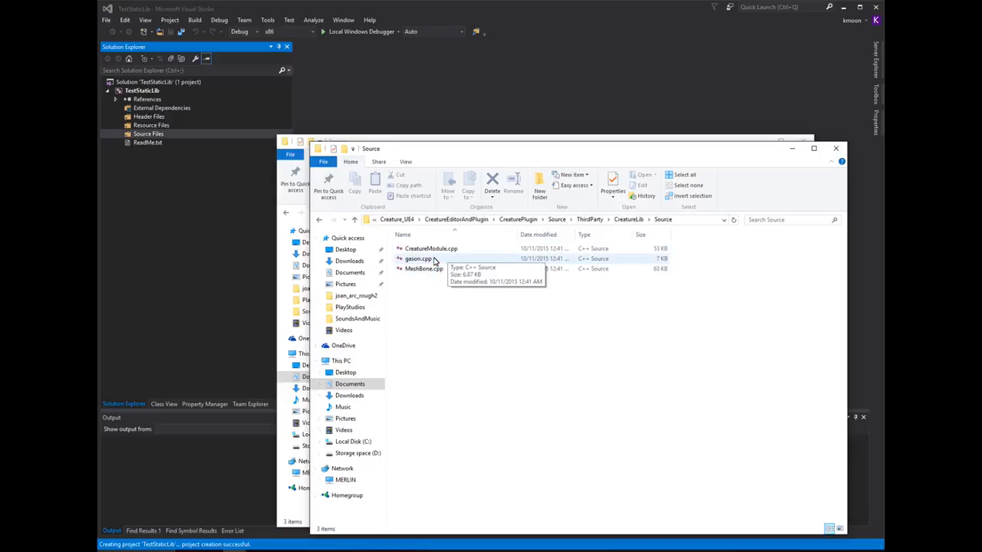
{"action": "left_click", "coordinate": [423, 269]}
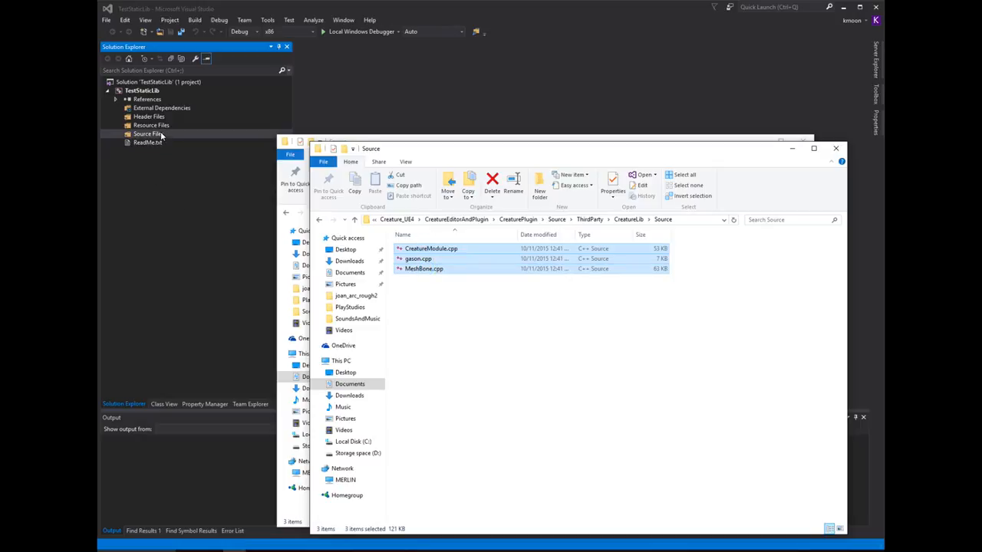
{"action": "left_click", "coordinate": [835, 148]}
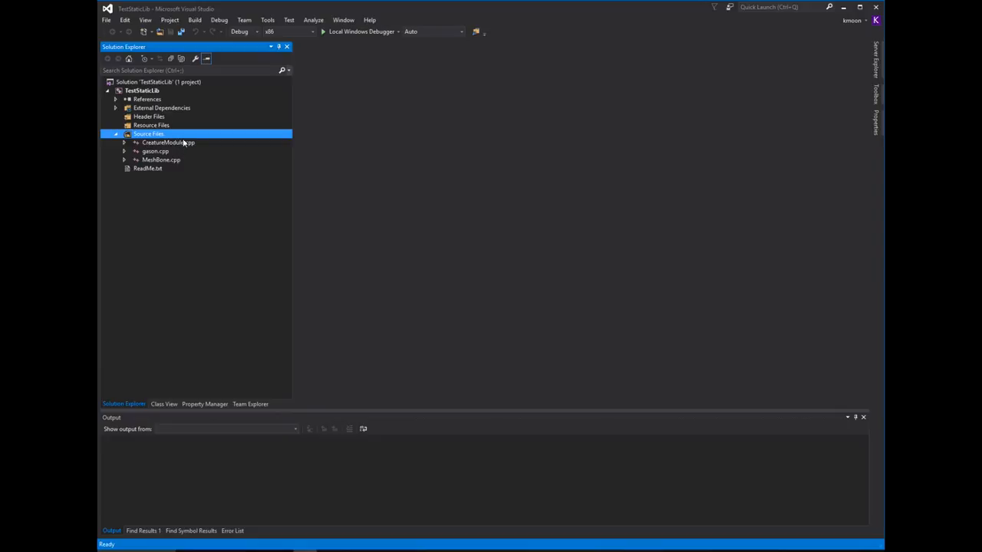
{"action": "mouse_move", "coordinate": [172, 146]}
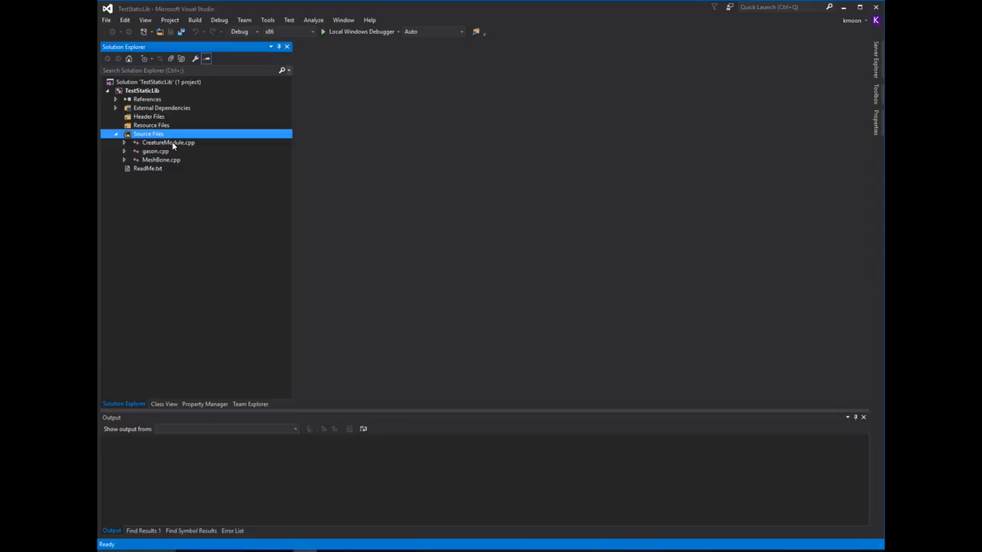
{"action": "mouse_move", "coordinate": [146, 159]}
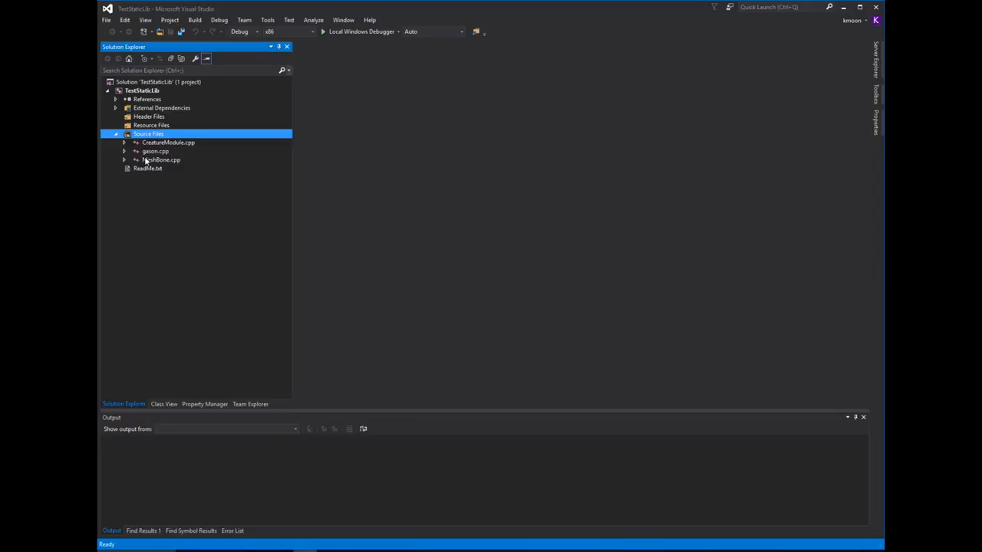
- View MeshBone.cpp in the editor ahead of the failing Release x64 build
{"action": "double_click", "coordinate": [168, 141]}
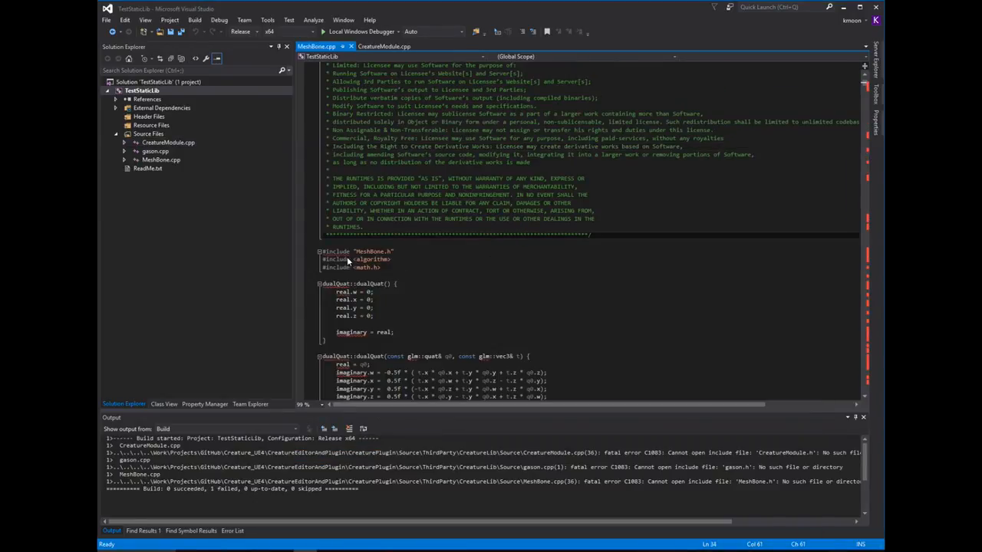
{"action": "mouse_move", "coordinate": [401, 255]}
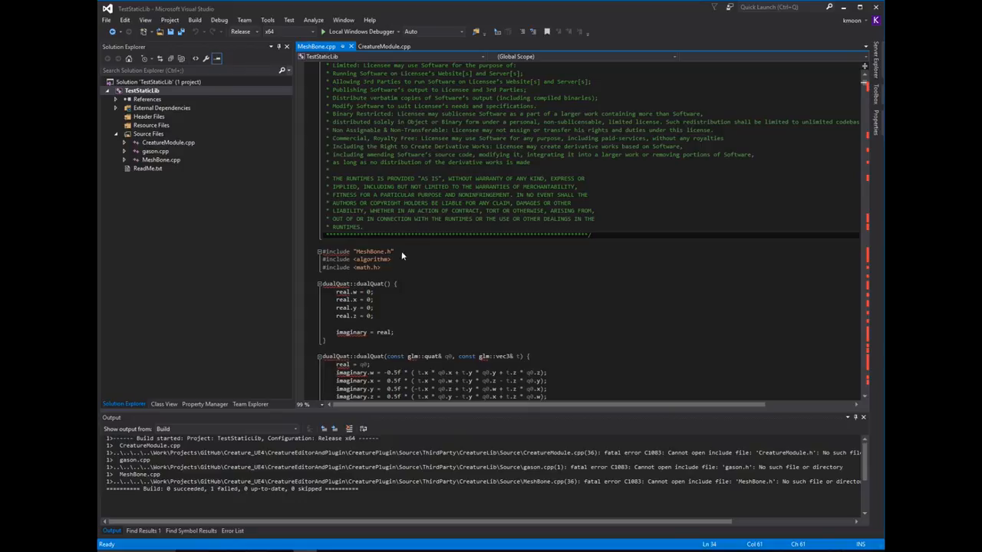
{"action": "mouse_move", "coordinate": [373, 252]}
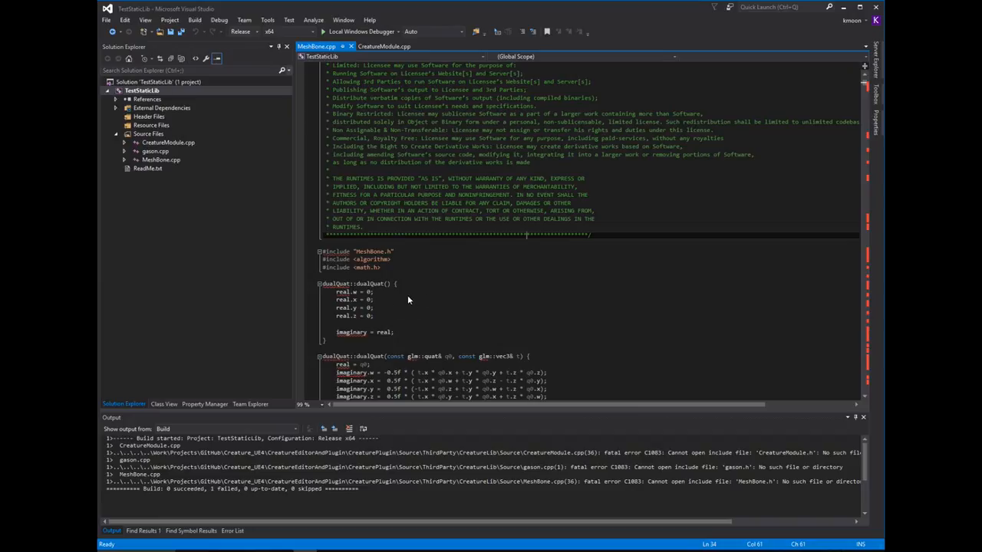
{"action": "mouse_move", "coordinate": [223, 117]}
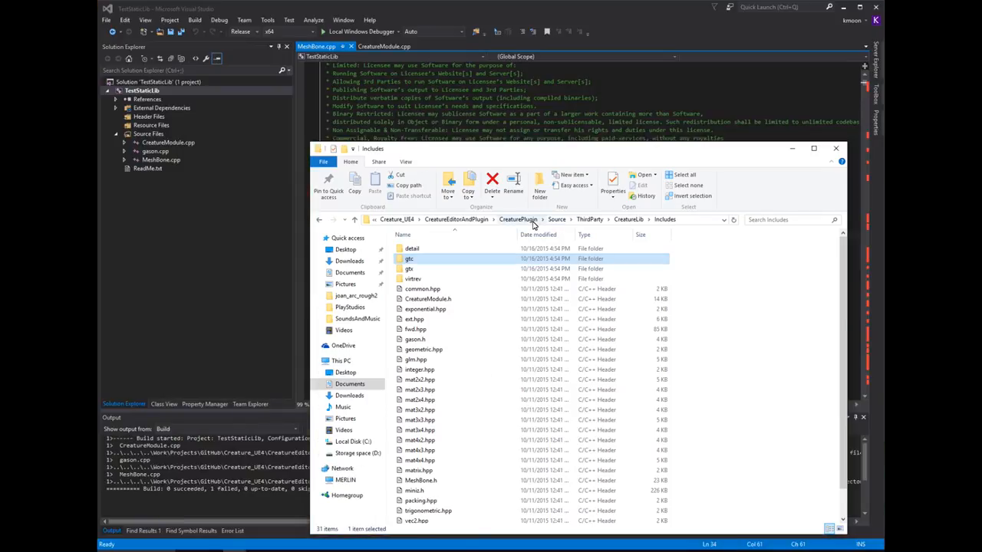
- Check the CreatureLib Includes headers (common.hpp and others) and close the Explorer window
{"action": "left_click", "coordinate": [428, 298]}
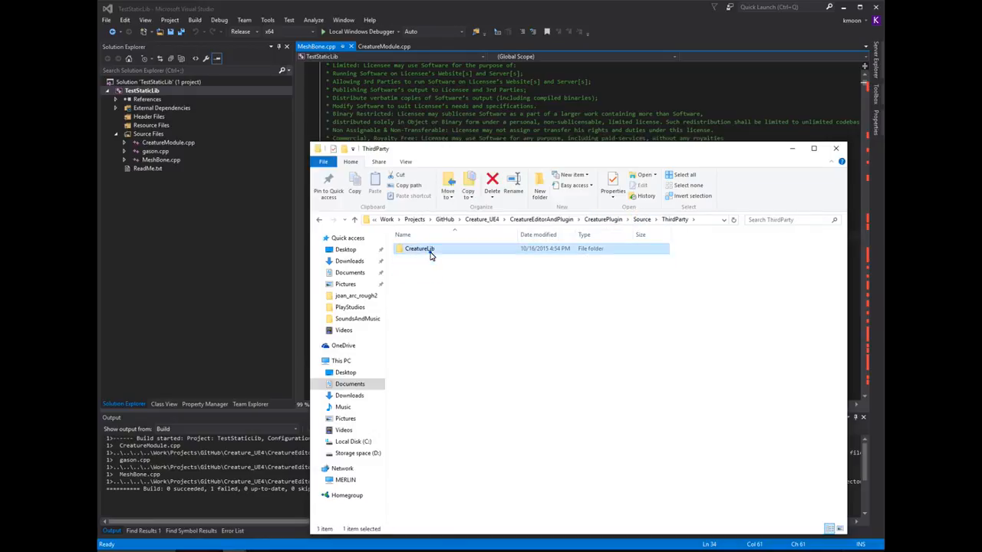
{"action": "double_click", "coordinate": [418, 249]}
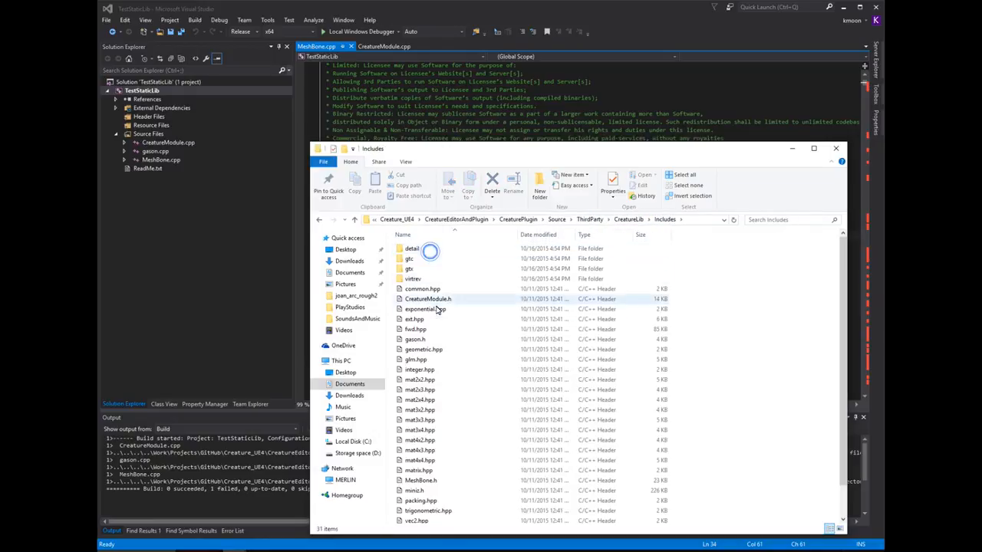
{"action": "right_click", "coordinate": [422, 288]}
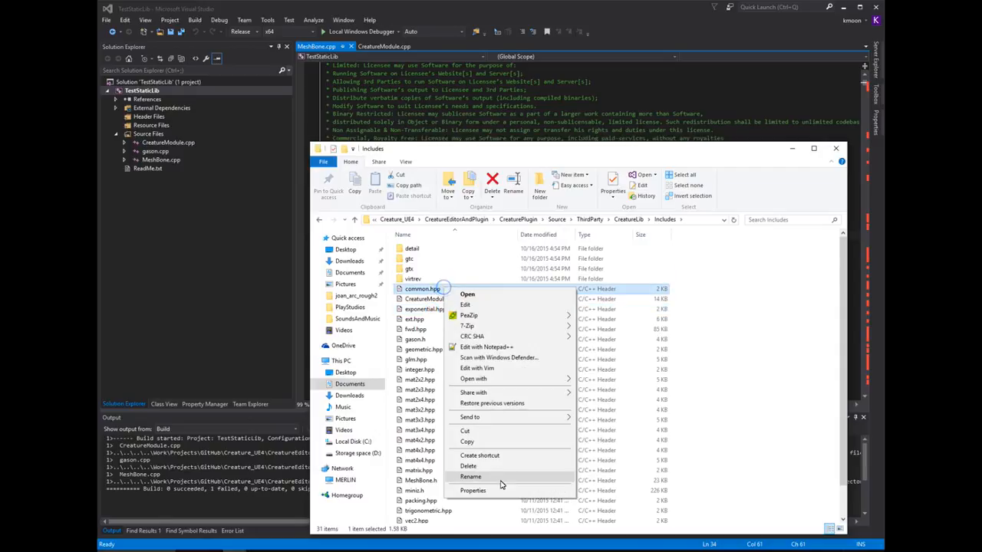
{"action": "left_click", "coordinate": [472, 490]}
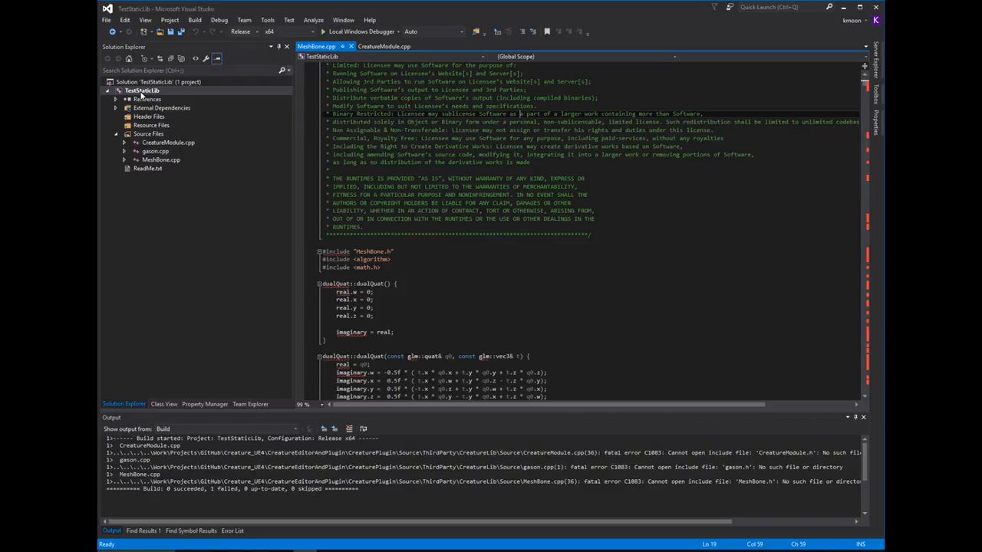
- Bring up TestStaticLib's Property Pages to set the Additional Include Directories
{"action": "right_click", "coordinate": [142, 90]}
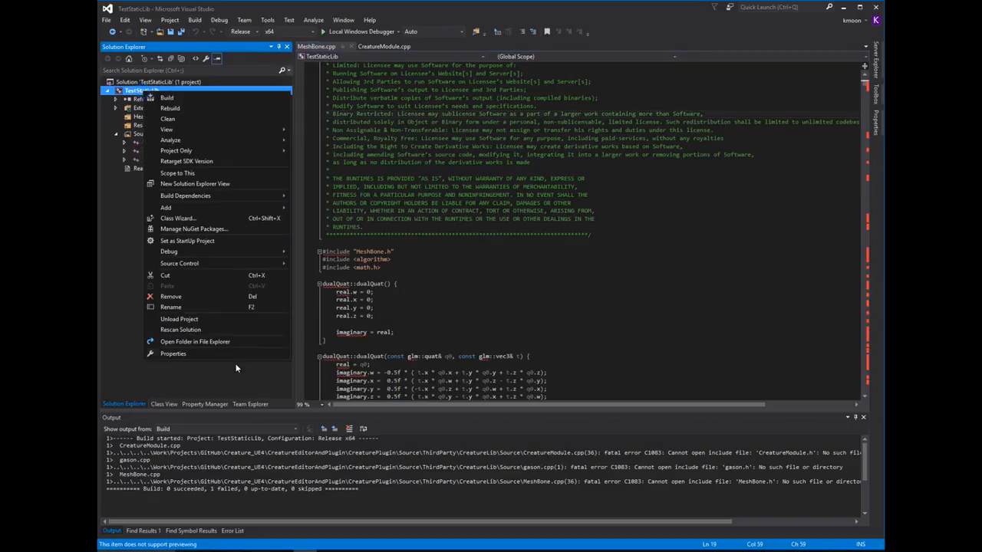
{"action": "left_click", "coordinate": [173, 354]}
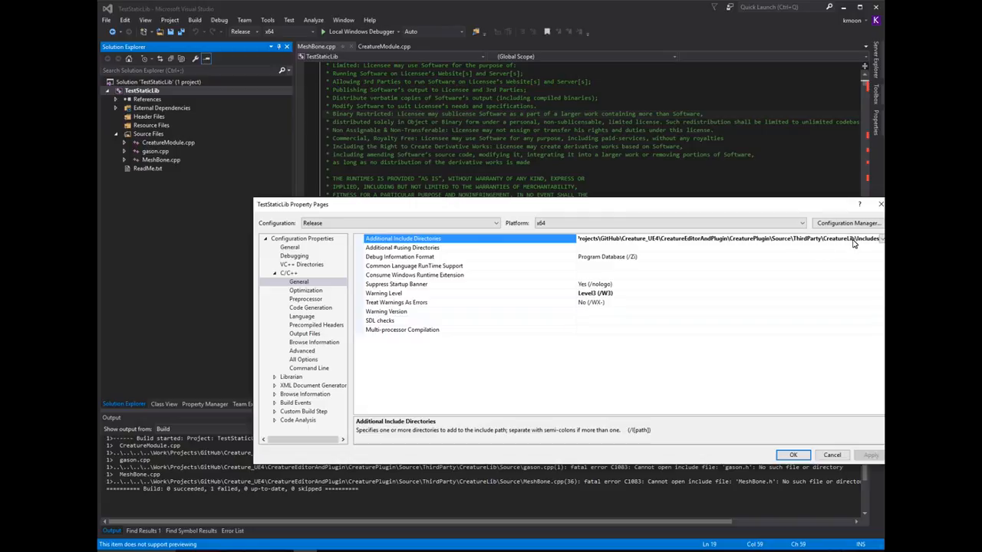
{"action": "mouse_move", "coordinate": [605, 227]}
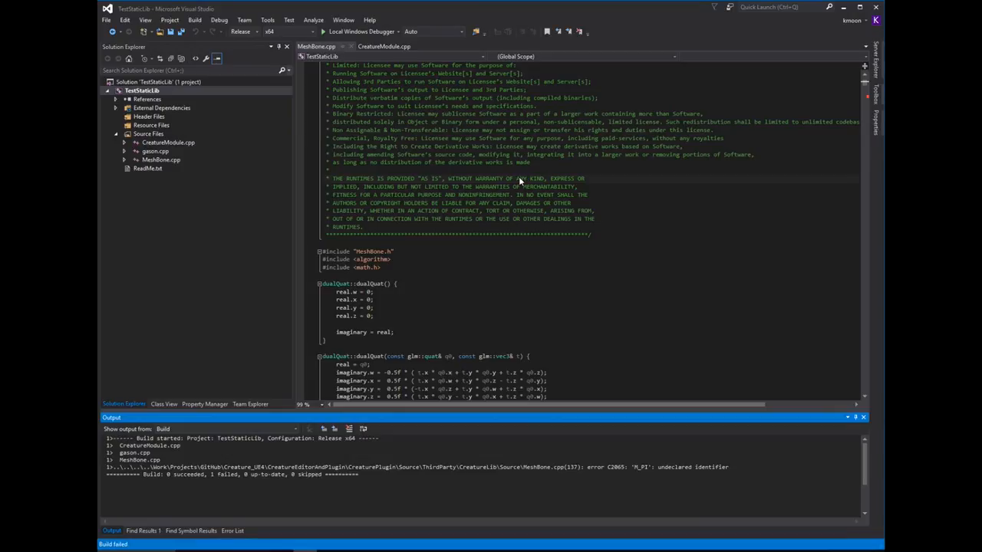
{"action": "mouse_move", "coordinate": [651, 471]}
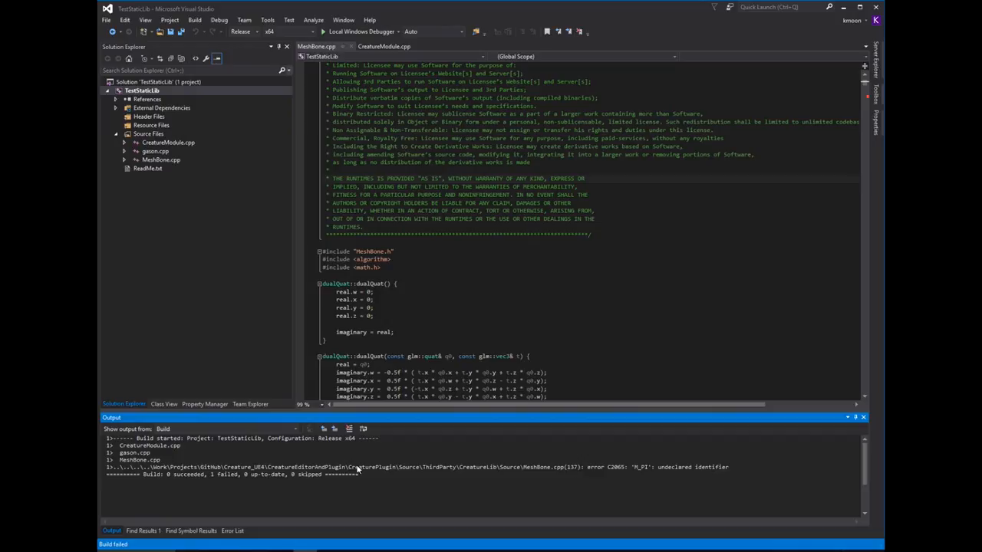
{"action": "mouse_move", "coordinate": [638, 469]}
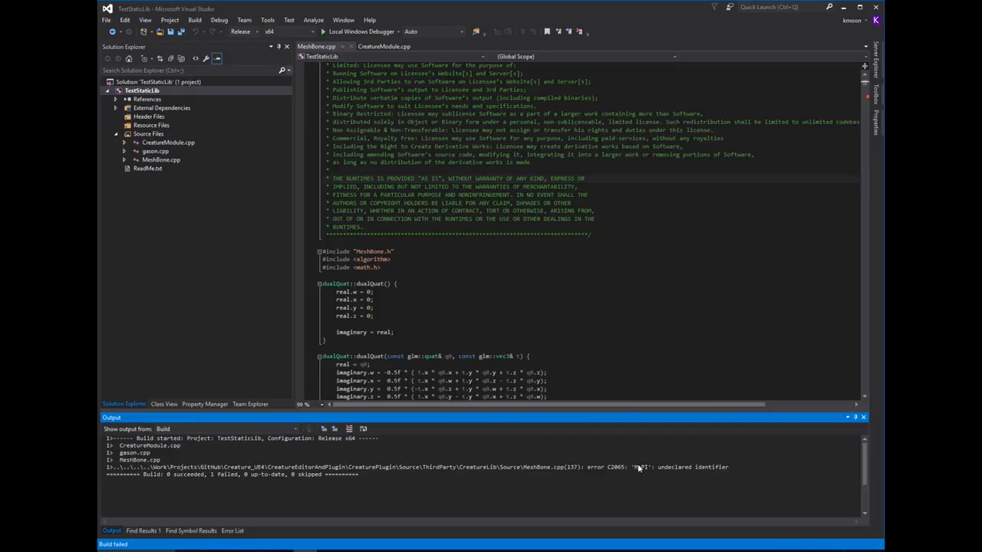
{"action": "mouse_move", "coordinate": [656, 471]}
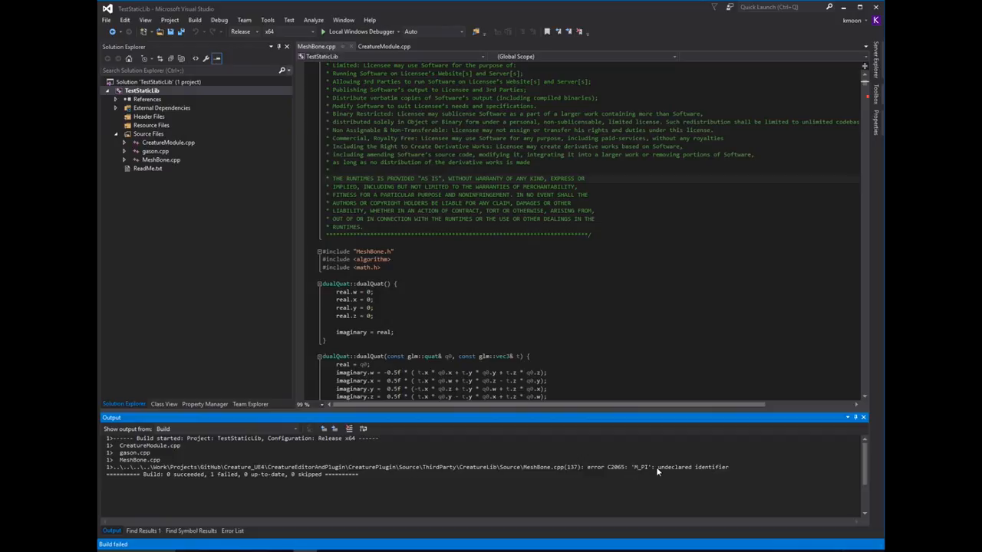
{"action": "mouse_move", "coordinate": [433, 489]}
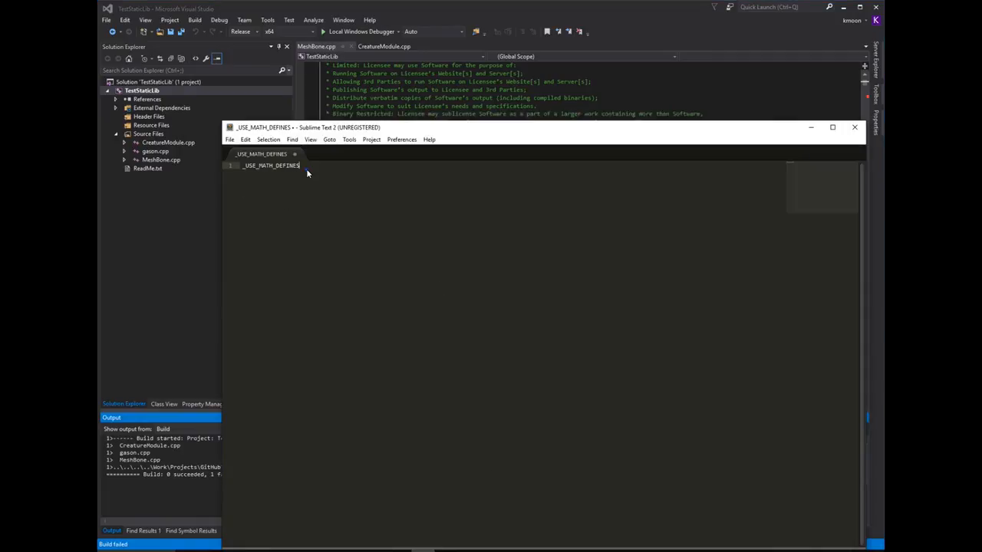
- Select the _USE_MATH_DEFINES text in Sublime Text for copying into the project settings
{"action": "double_click", "coordinate": [271, 166]}
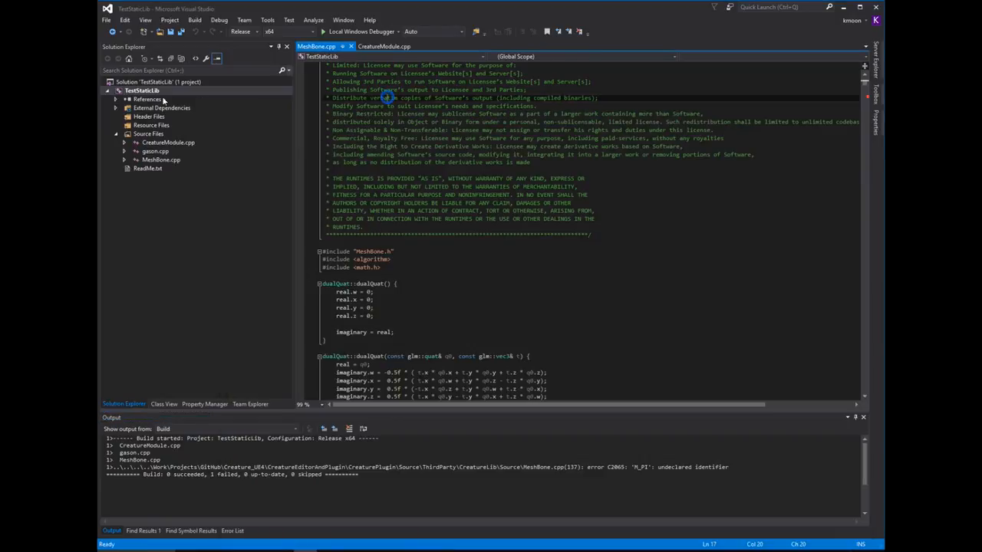
- Add _USE_MATH_DEFINES to TestStaticLib's preprocessor definitions alongside NDEBUG and _LIB, and apply
{"action": "right_click", "coordinate": [142, 90]}
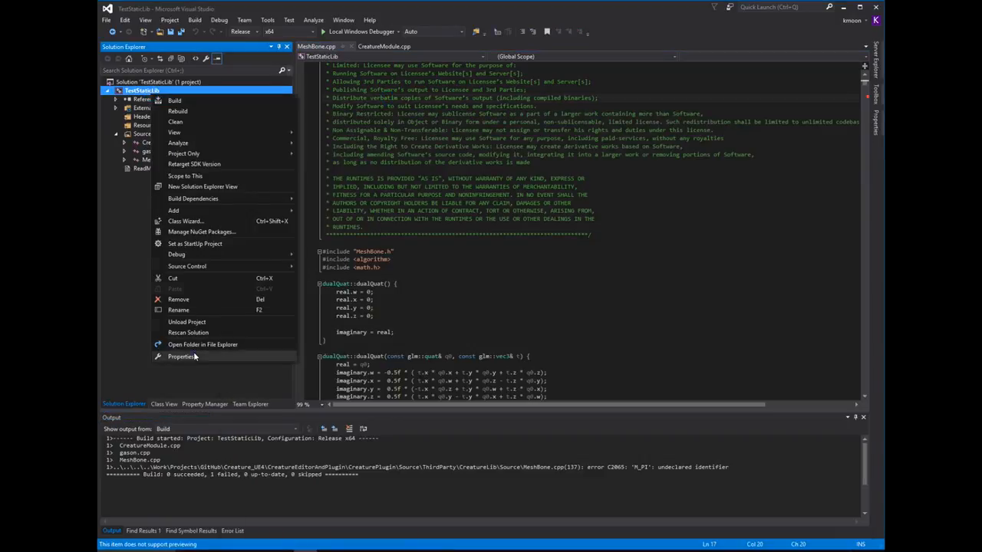
{"action": "left_click", "coordinate": [183, 356]}
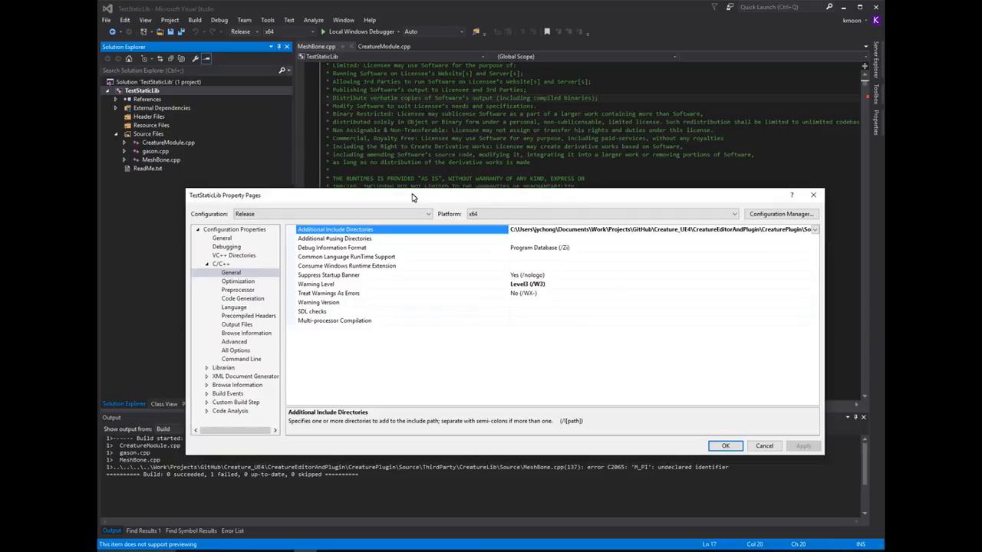
{"action": "mouse_move", "coordinate": [460, 258]}
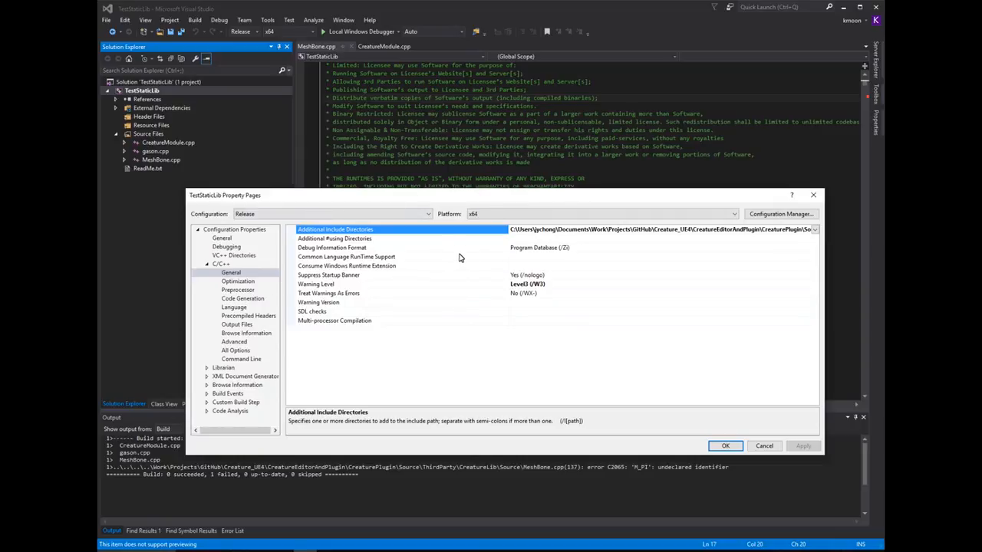
{"action": "mouse_move", "coordinate": [283, 230]}
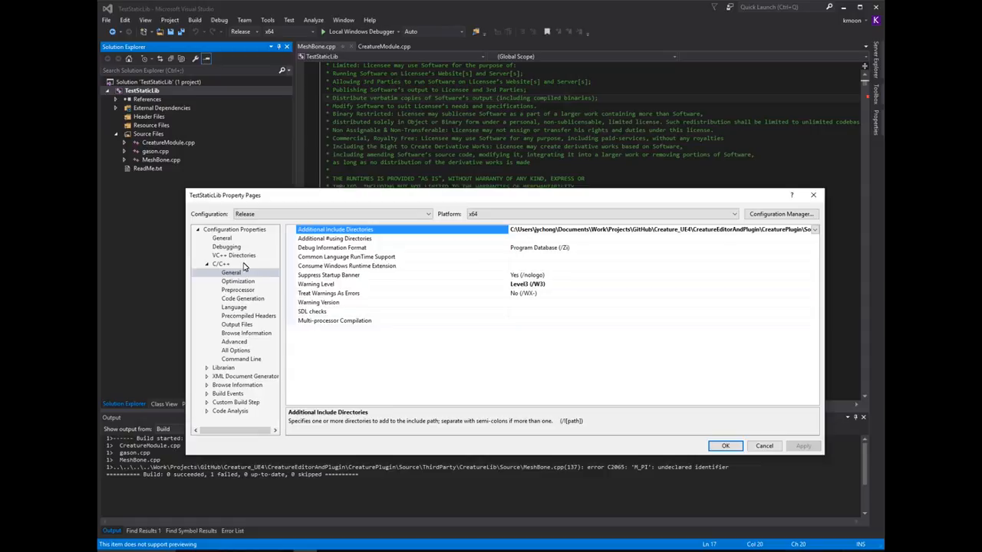
{"action": "left_click", "coordinate": [238, 290]}
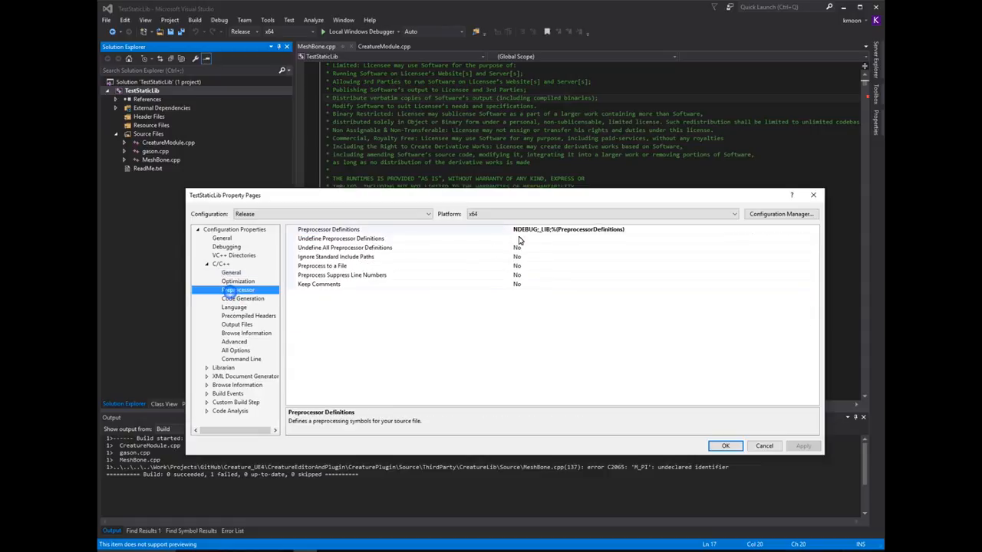
{"action": "left_click", "coordinate": [567, 229]}
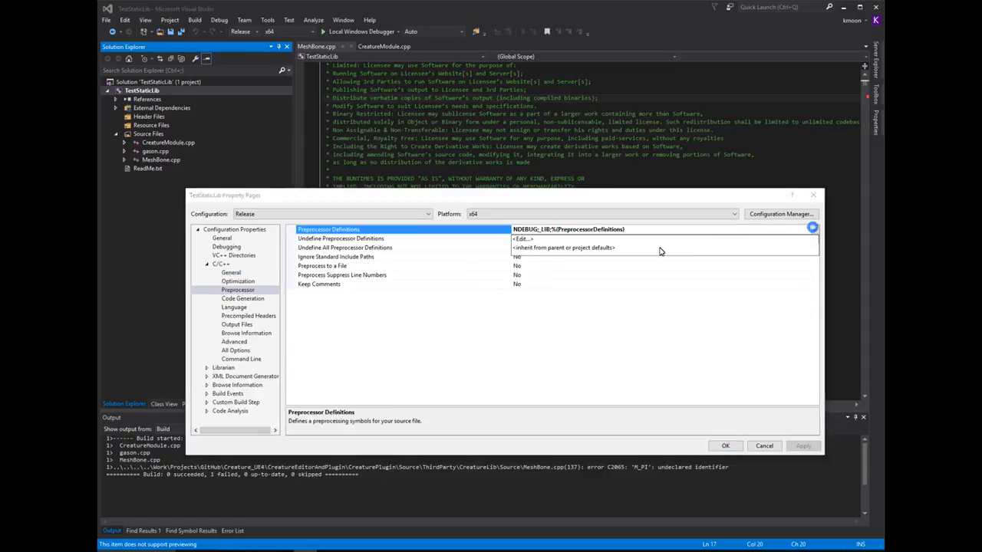
{"action": "left_click", "coordinate": [522, 239]}
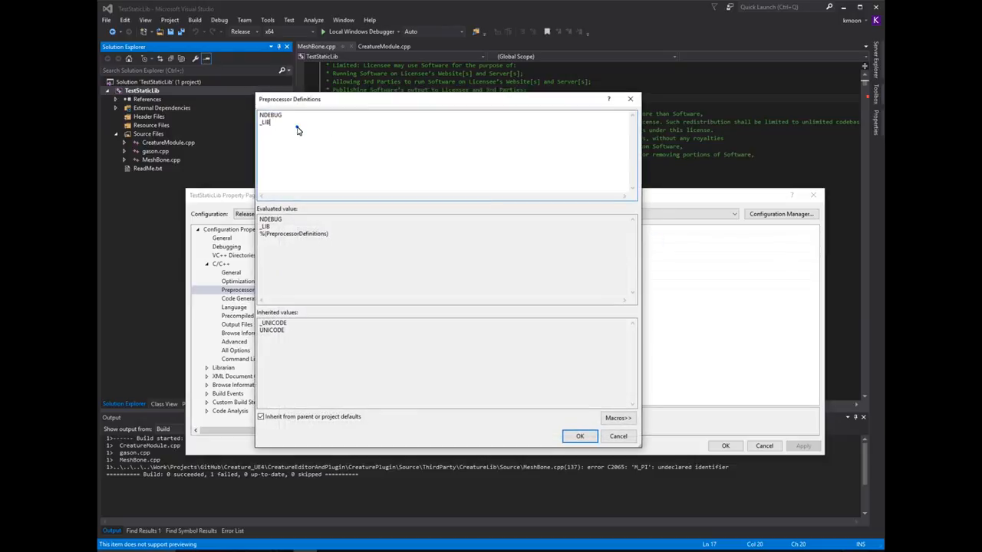
{"action": "type", "text": "_USE_MATH_DEFINES"}
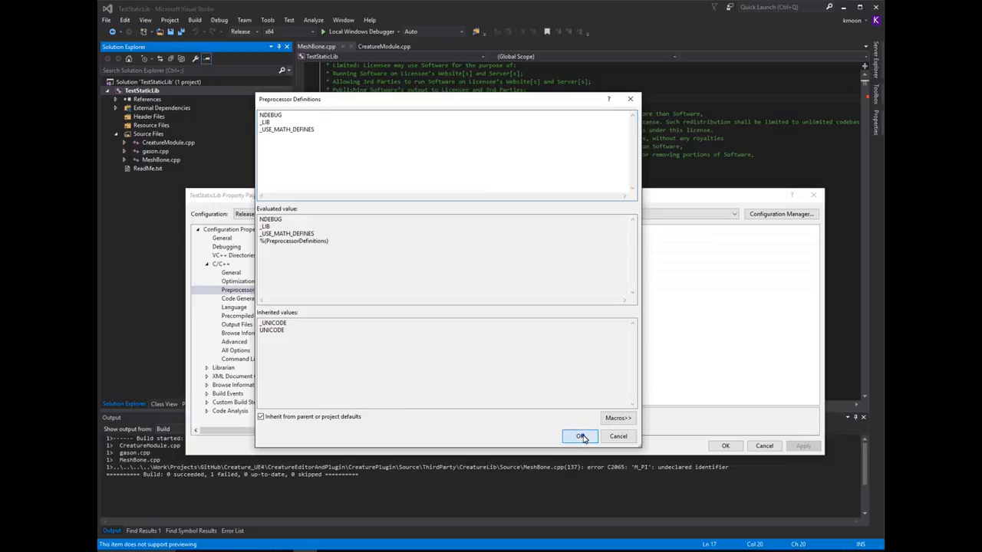
{"action": "left_click", "coordinate": [581, 437]}
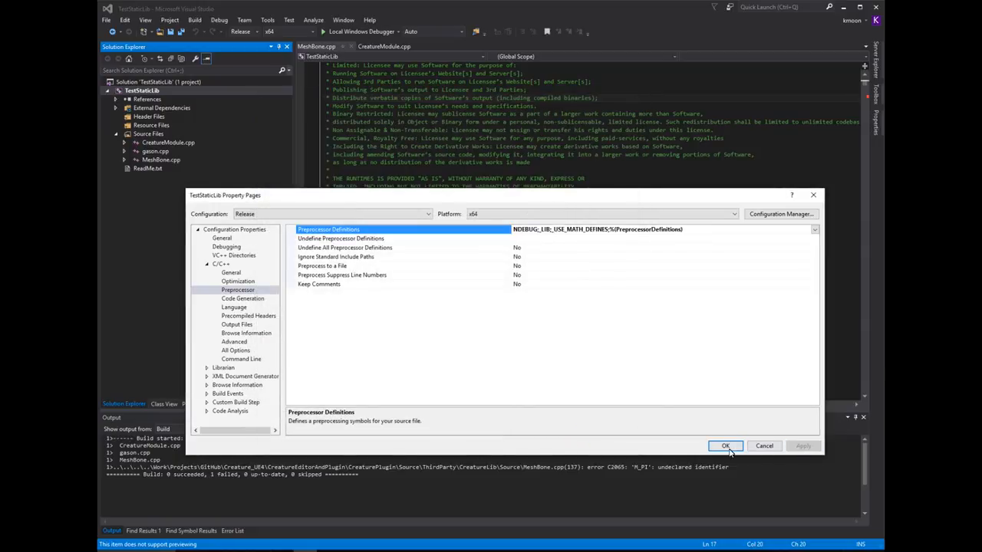
{"action": "left_click", "coordinate": [724, 445]}
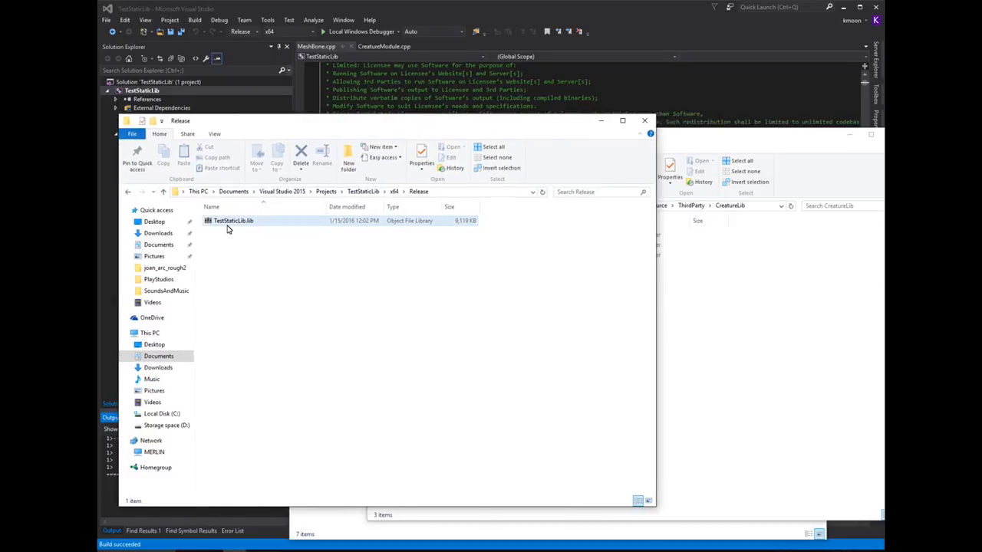
- Select the built TestStaticLib.lib in the x64 Release output folder
{"action": "left_click", "coordinate": [232, 220]}
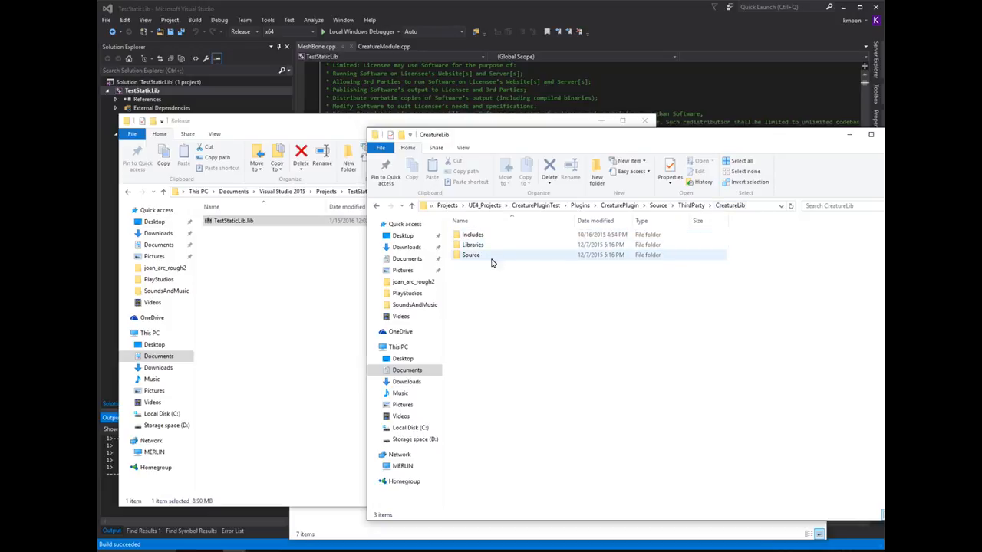
{"action": "mouse_move", "coordinate": [474, 245]}
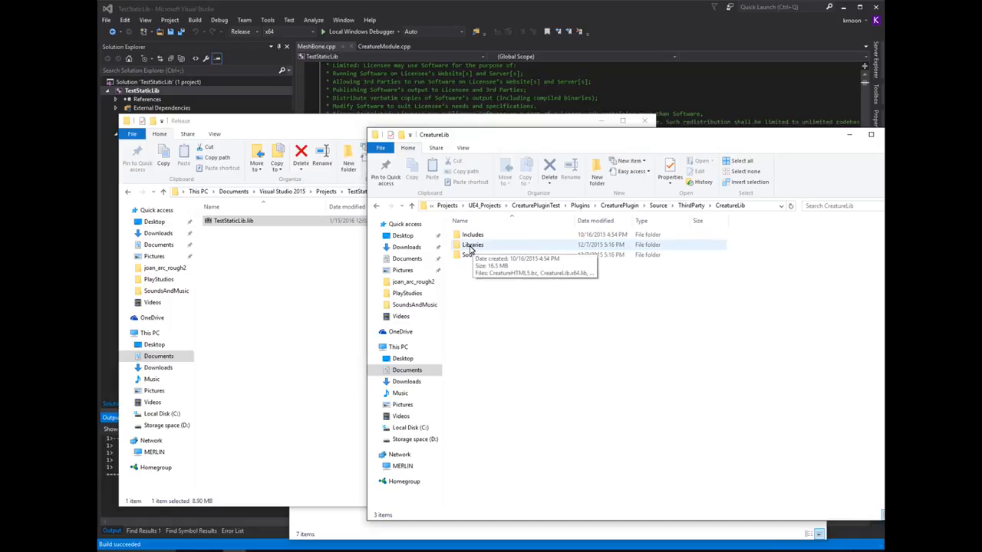
- Enter CreatureLib's Libraries folder and review CreatureHTML5.bc, CreatureLib.x64.lib and libCreatureUE4Core.a
{"action": "double_click", "coordinate": [472, 244]}
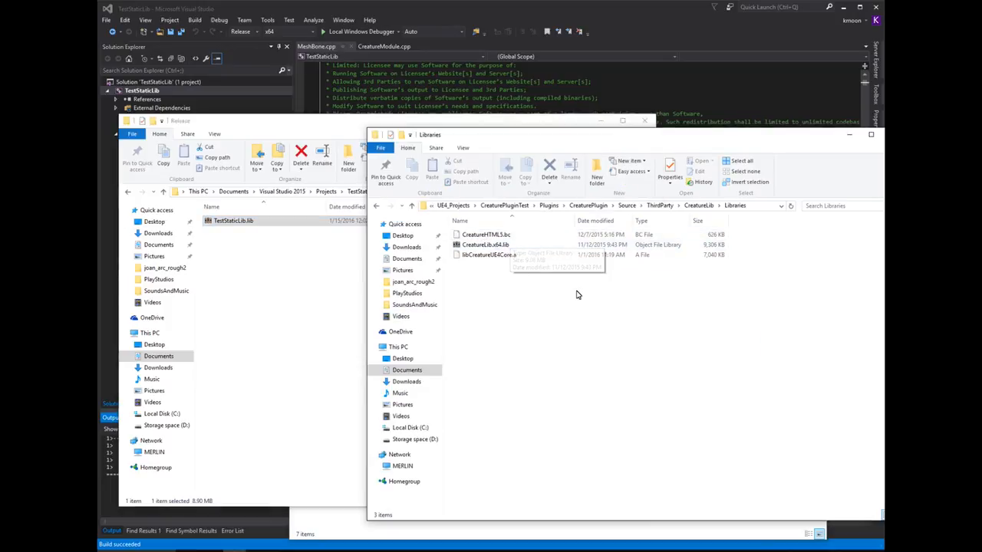
{"action": "left_click", "coordinate": [485, 233]}
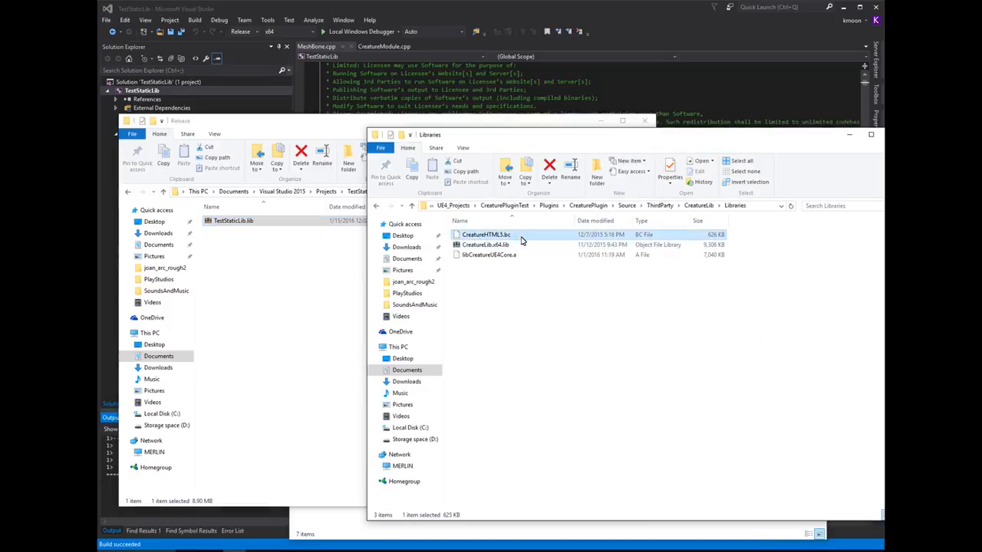
{"action": "left_click", "coordinate": [485, 244]}
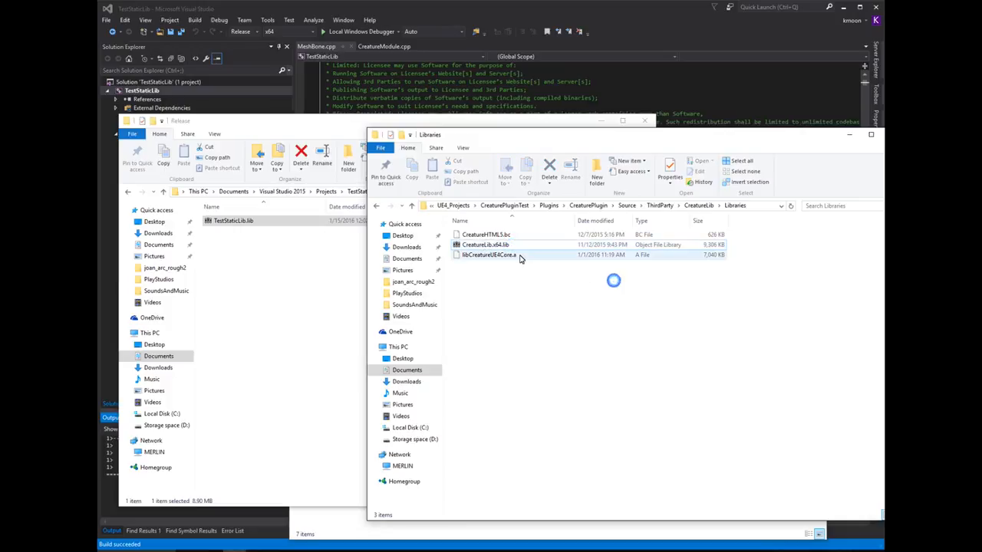
{"action": "left_click", "coordinate": [490, 254]}
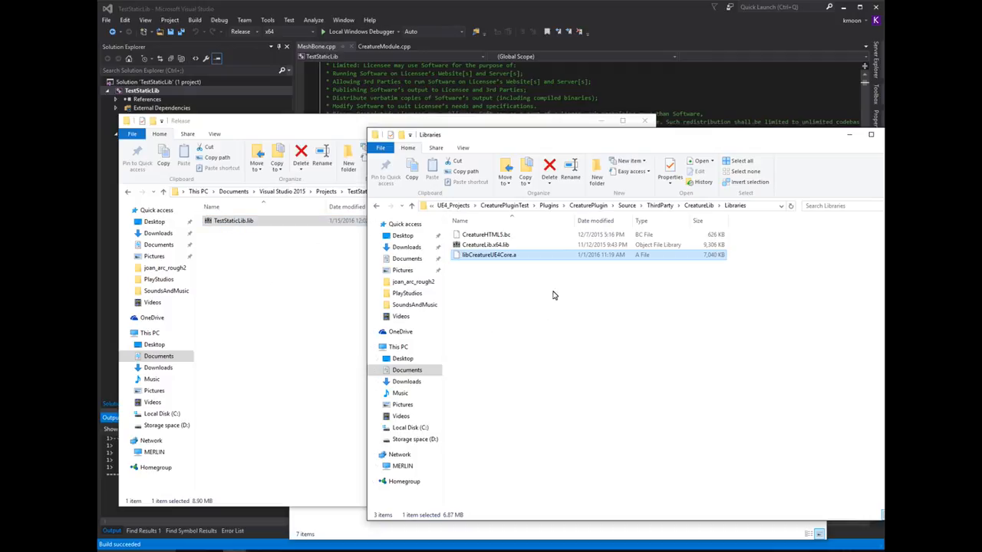
{"action": "mouse_move", "coordinate": [524, 333]}
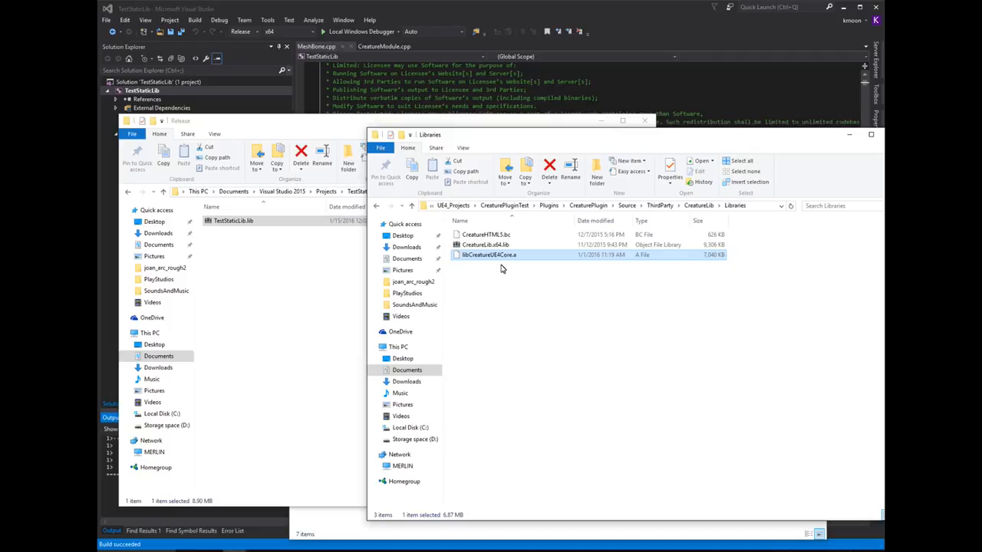
{"action": "mouse_move", "coordinate": [492, 275]}
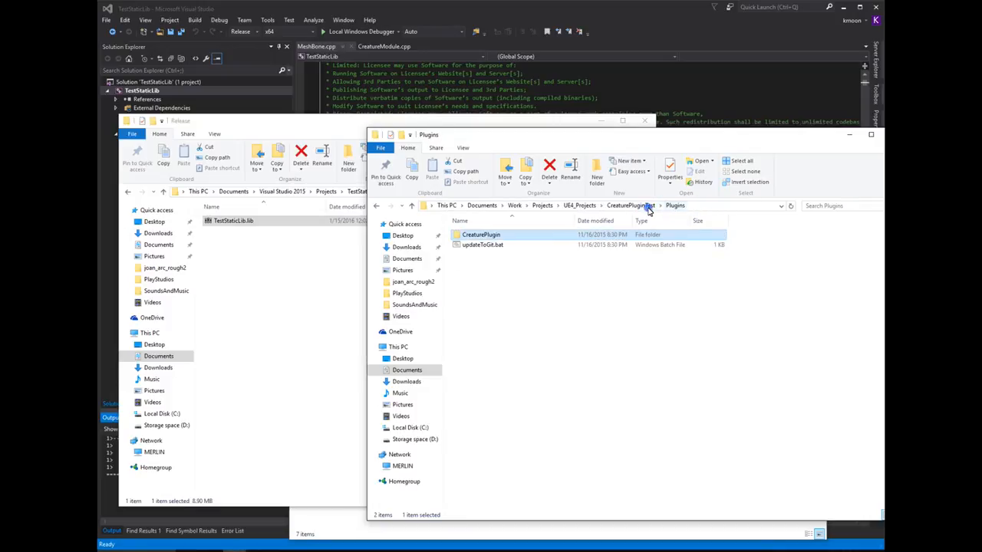
- Navigate into CreaturePlugin > Source > CreaturePlugin and open CreaturePlugin.Build.cs in the text editor
{"action": "double_click", "coordinate": [480, 234]}
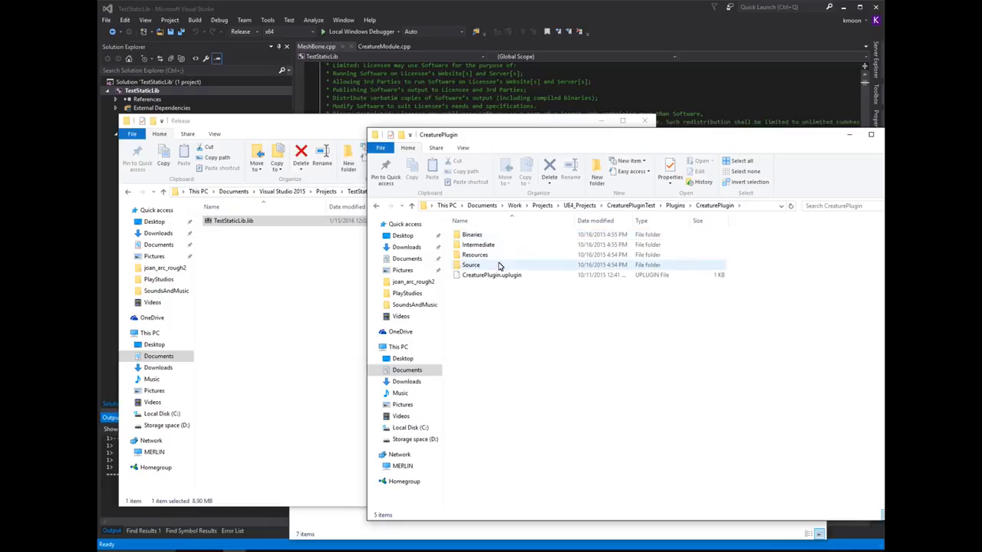
{"action": "double_click", "coordinate": [471, 265]}
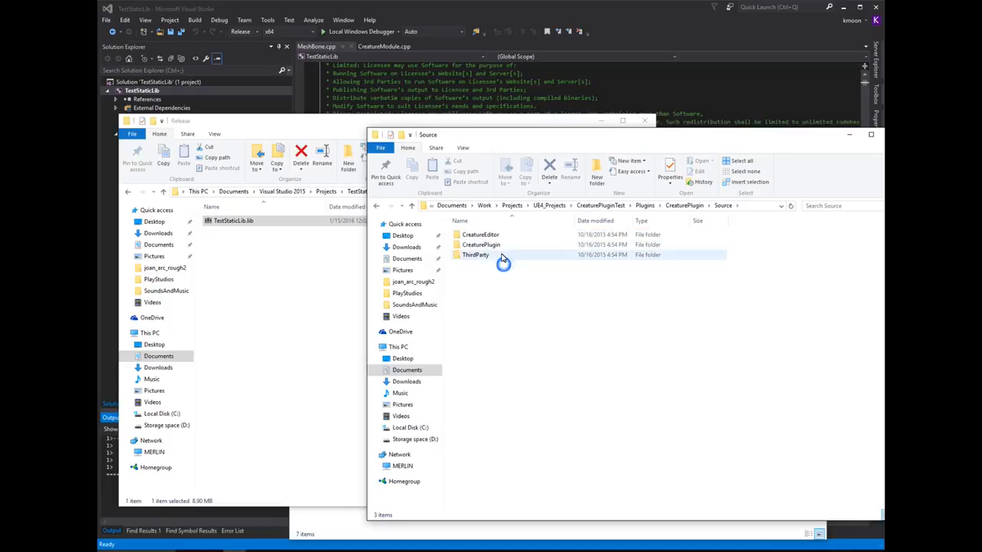
{"action": "double_click", "coordinate": [480, 245]}
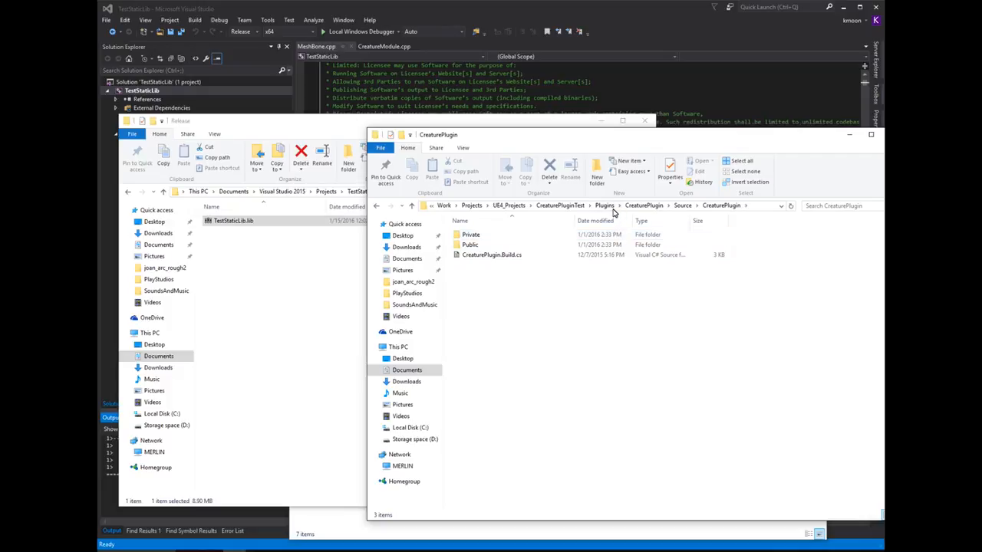
{"action": "mouse_move", "coordinate": [727, 232]}
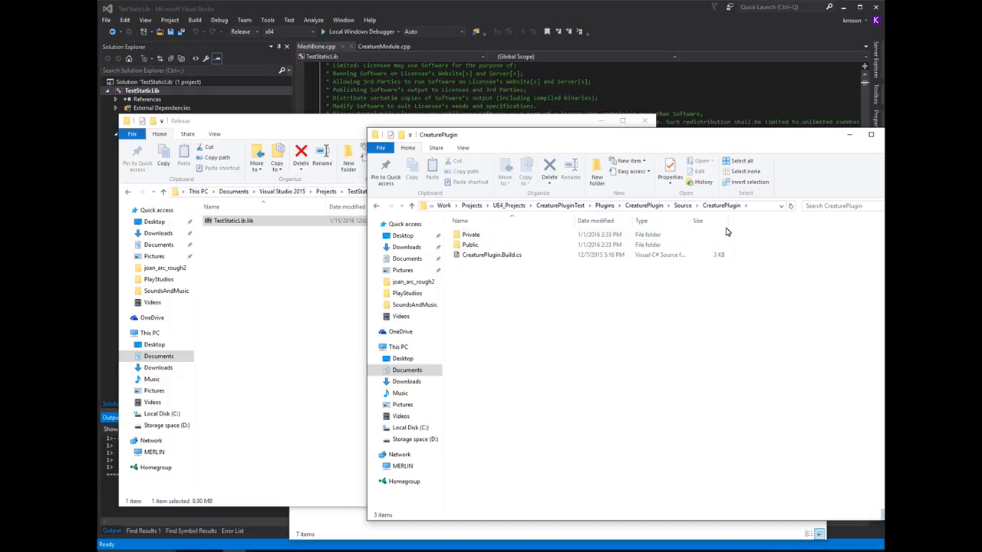
{"action": "left_click", "coordinate": [491, 253]}
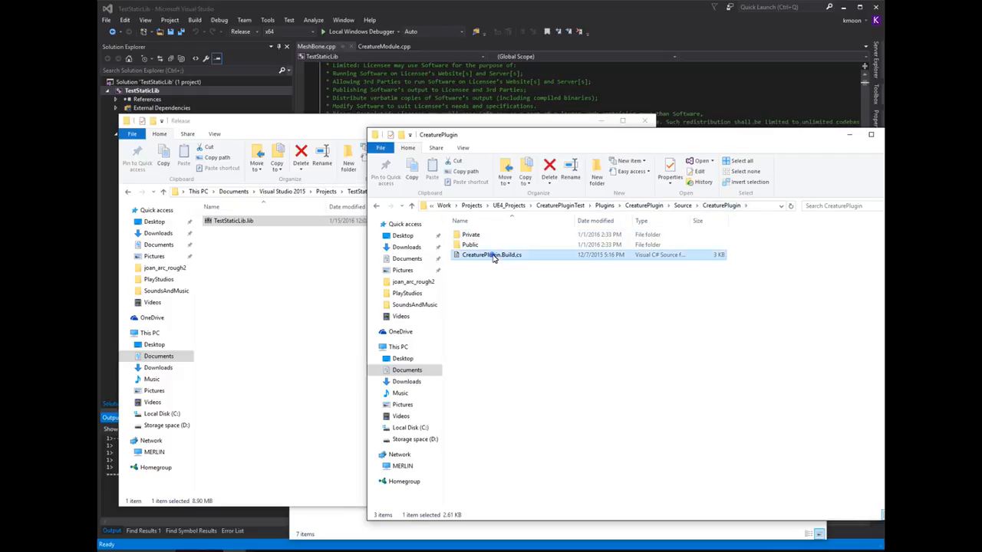
{"action": "mouse_move", "coordinate": [491, 259]}
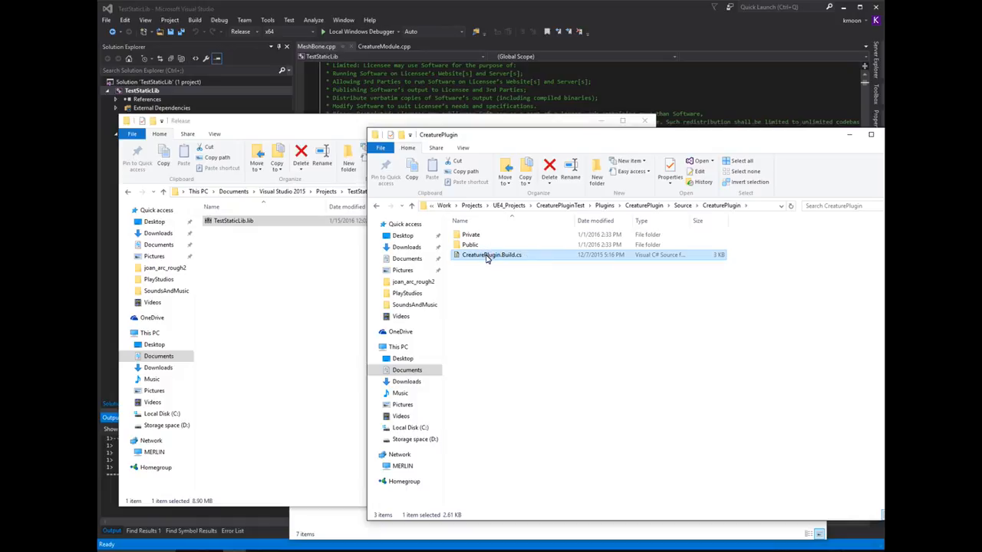
{"action": "double_click", "coordinate": [491, 254]}
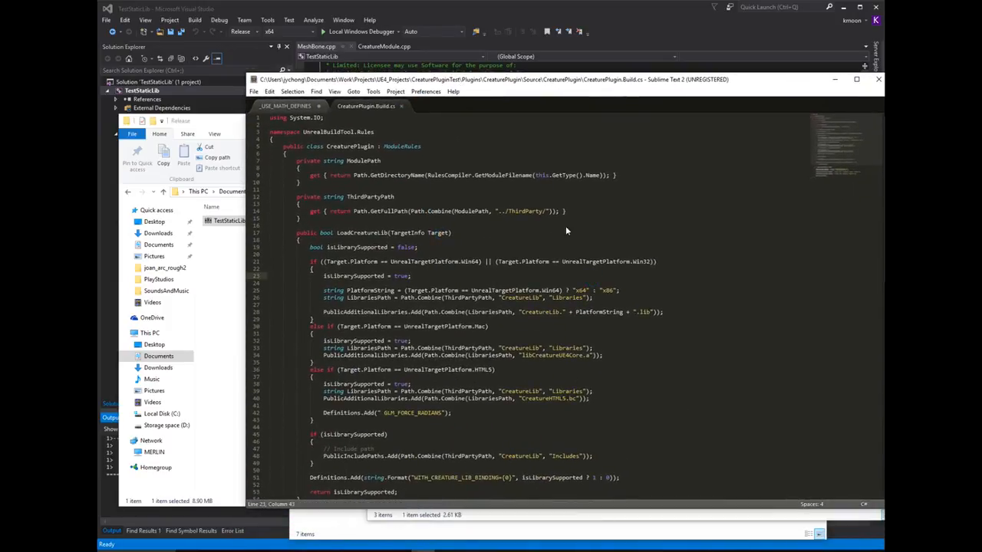
{"action": "mouse_move", "coordinate": [559, 314]}
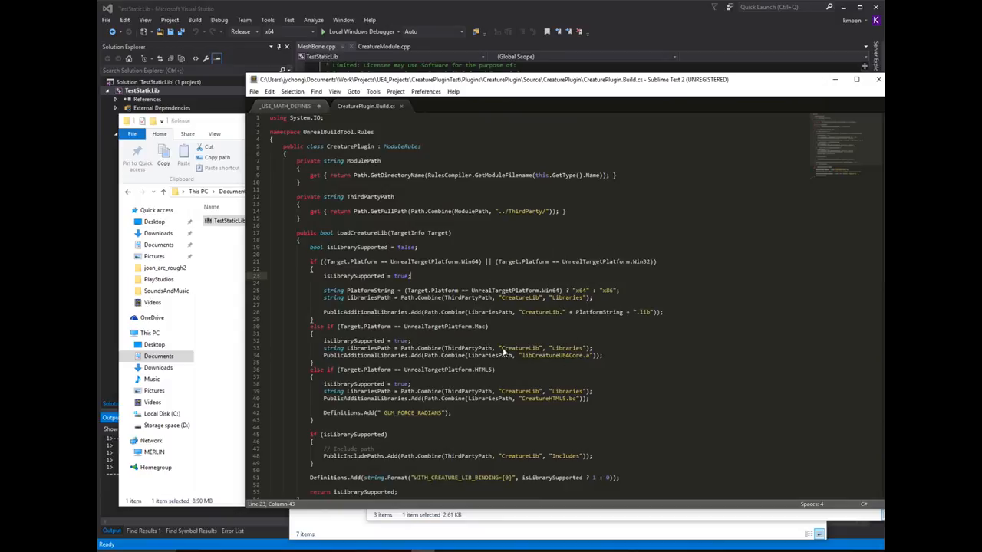
{"action": "mouse_move", "coordinate": [534, 314]}
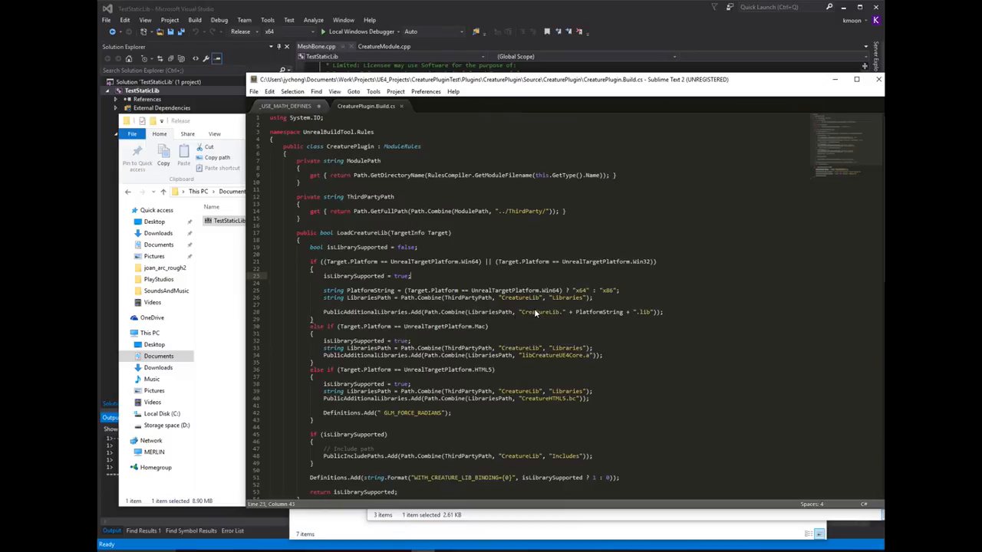
{"action": "mouse_move", "coordinate": [426, 274]}
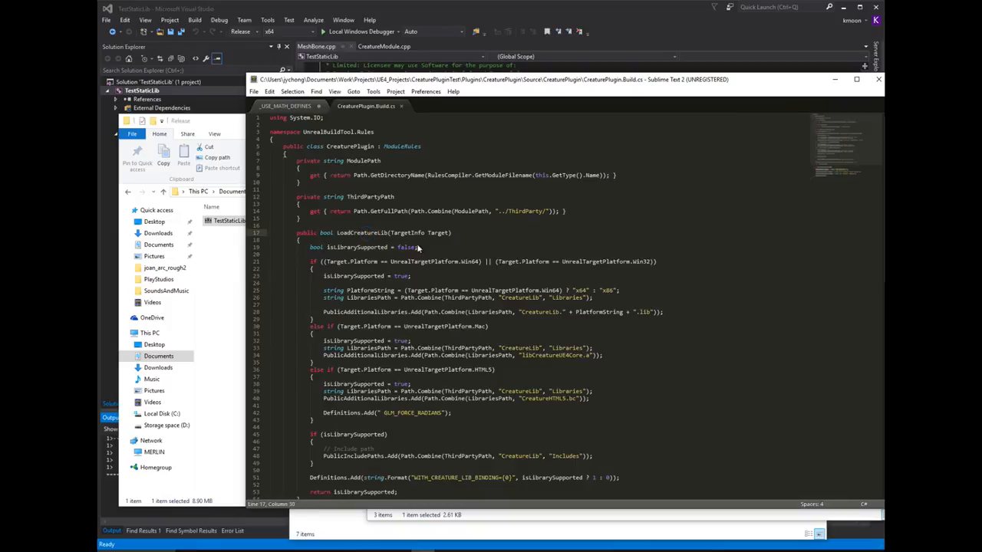
{"action": "mouse_move", "coordinate": [399, 257]}
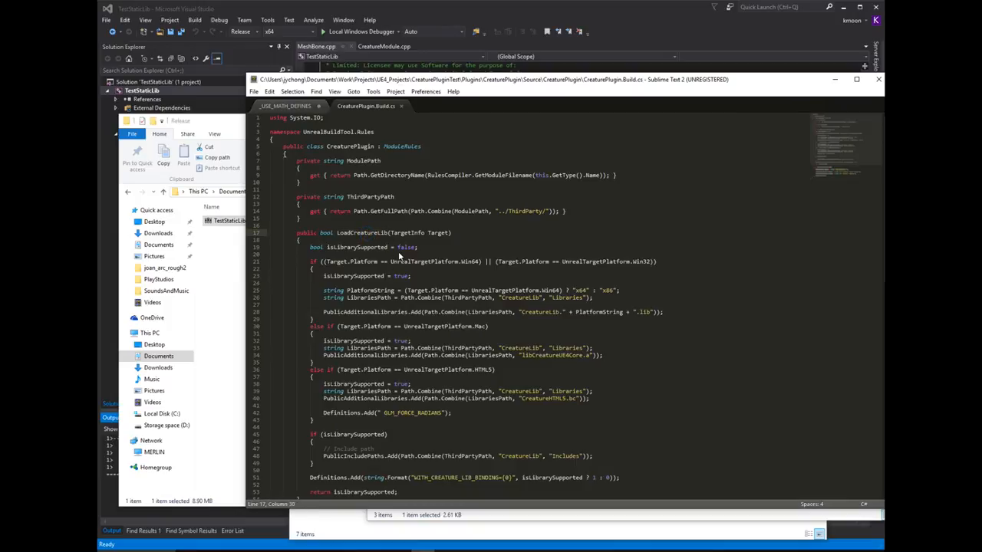
{"action": "mouse_move", "coordinate": [448, 285]}
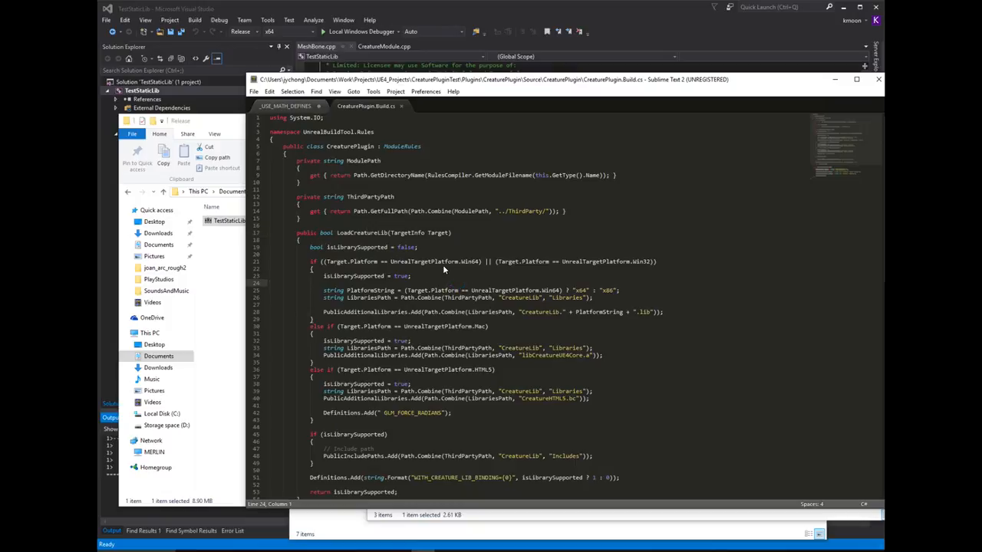
{"action": "mouse_move", "coordinate": [416, 273]}
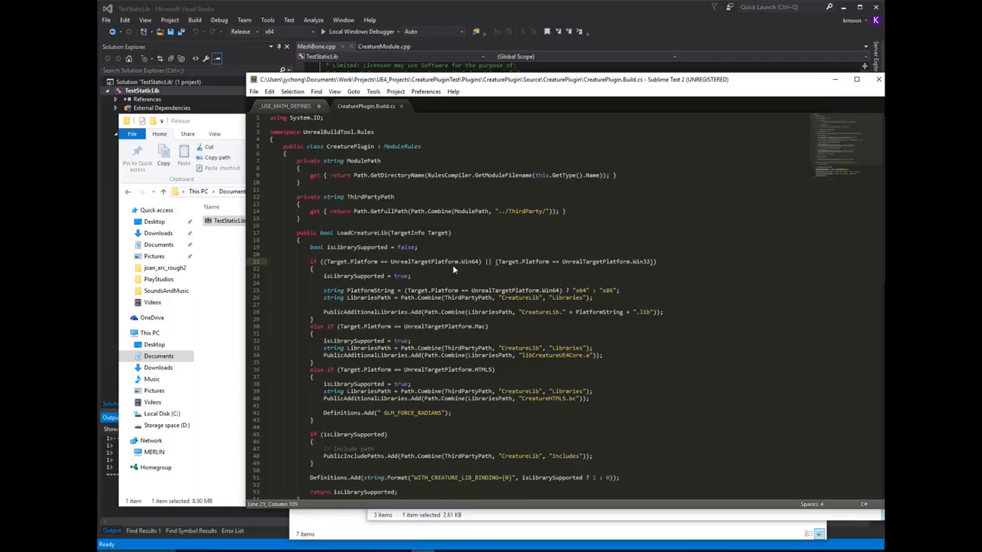
{"action": "mouse_move", "coordinate": [567, 296]}
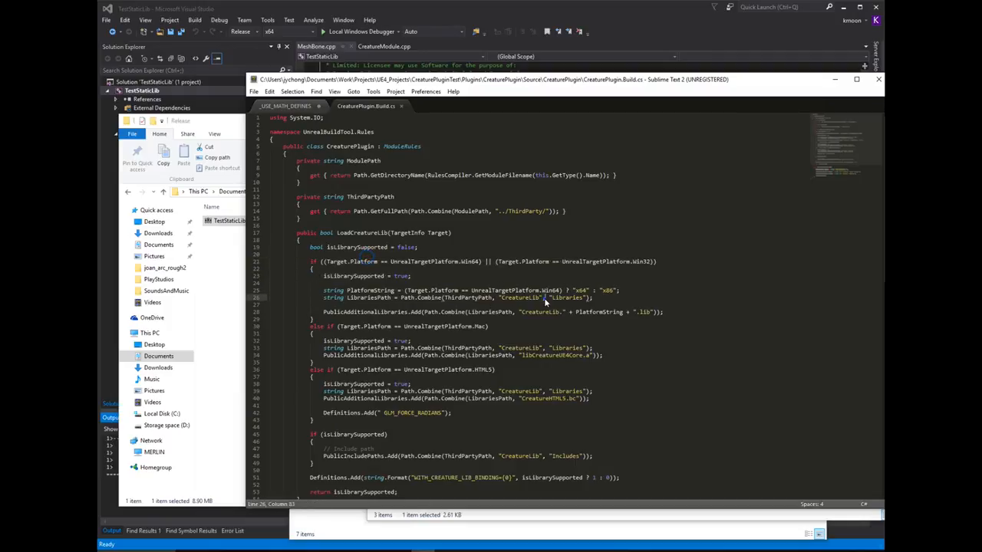
- Mark the Windows CreatureLib Libraries path inside LoadCreatureLib in CreaturePlugin.Build.cs
{"action": "left_click", "coordinate": [466, 290]}
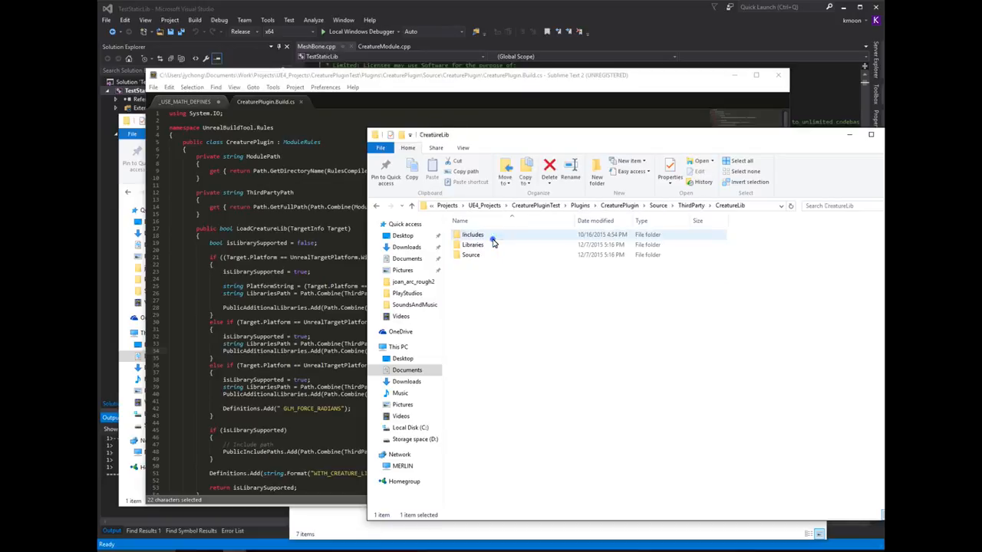
- Enter the Libraries folder inside CreatureLib in File Explorer
{"action": "double_click", "coordinate": [472, 244]}
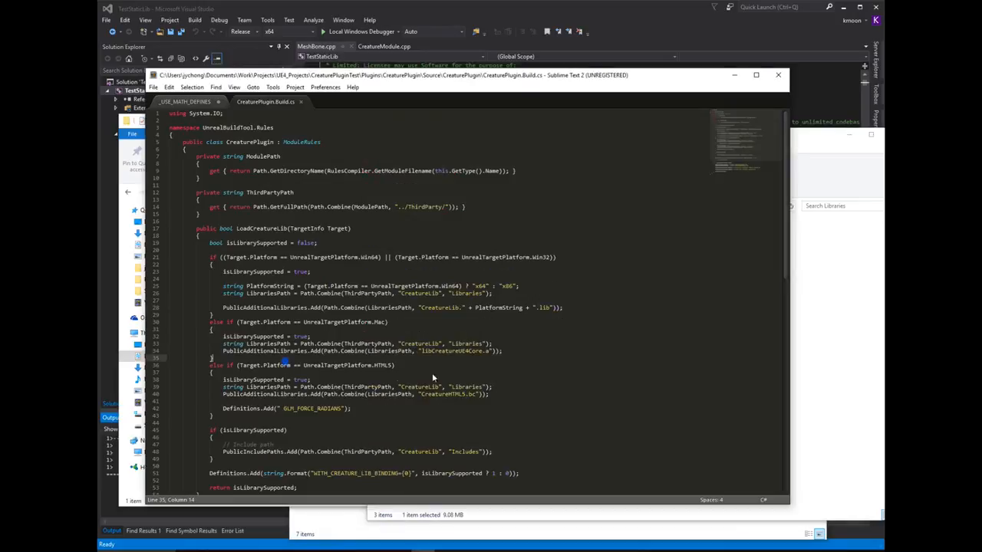
{"action": "double_click", "coordinate": [376, 365]}
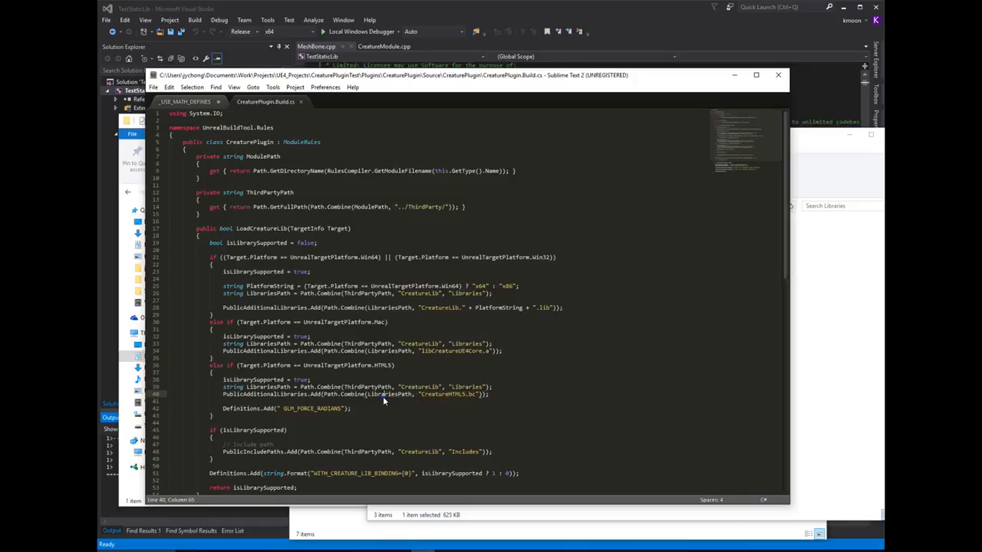
{"action": "scroll", "scroll_direction": "down", "scroll_amount": 3}
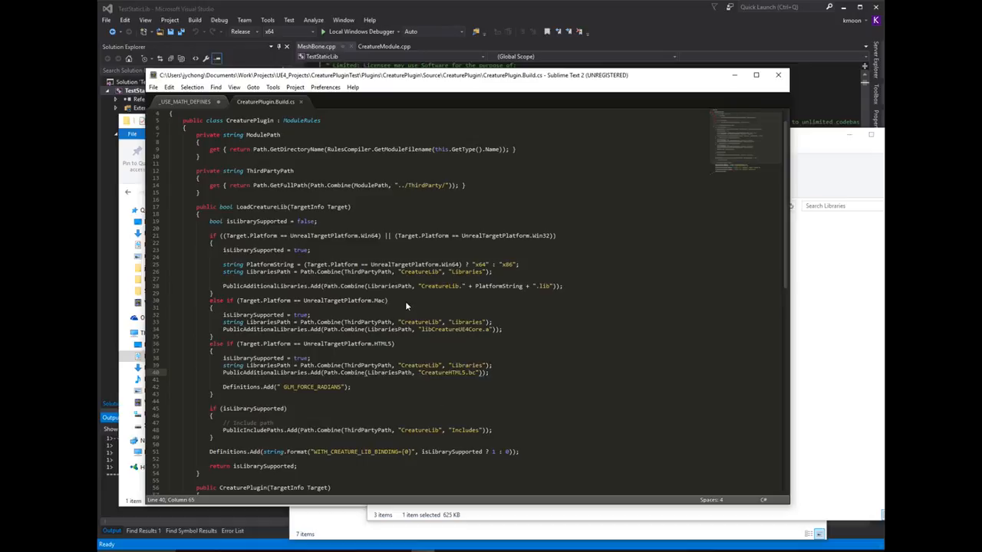
{"action": "mouse_move", "coordinate": [473, 309]}
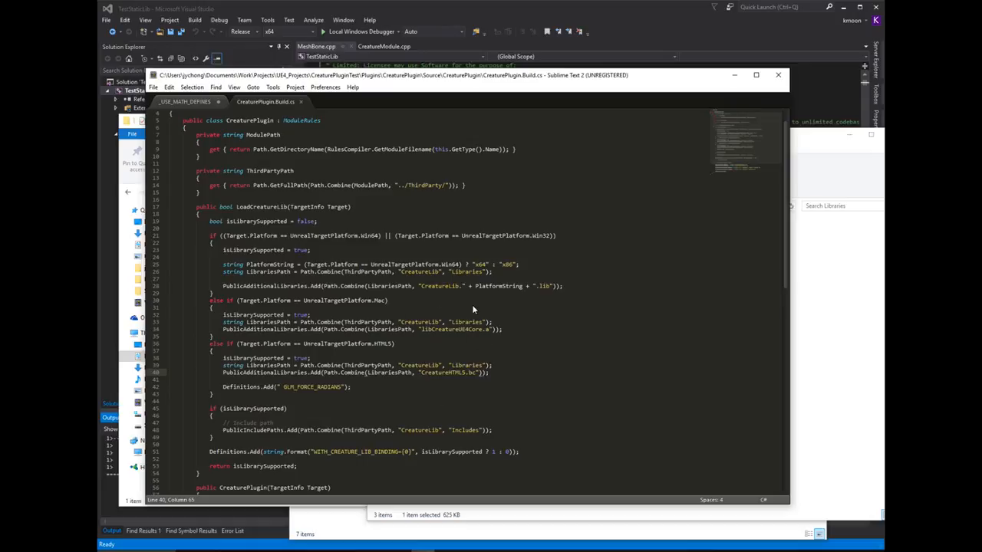
{"action": "mouse_move", "coordinate": [437, 312]}
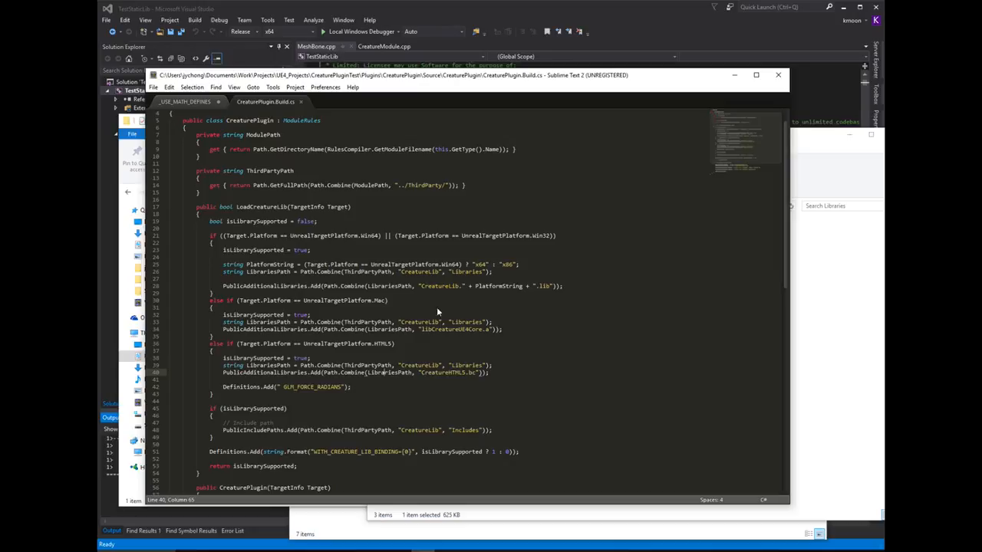
{"action": "mouse_move", "coordinate": [460, 330]}
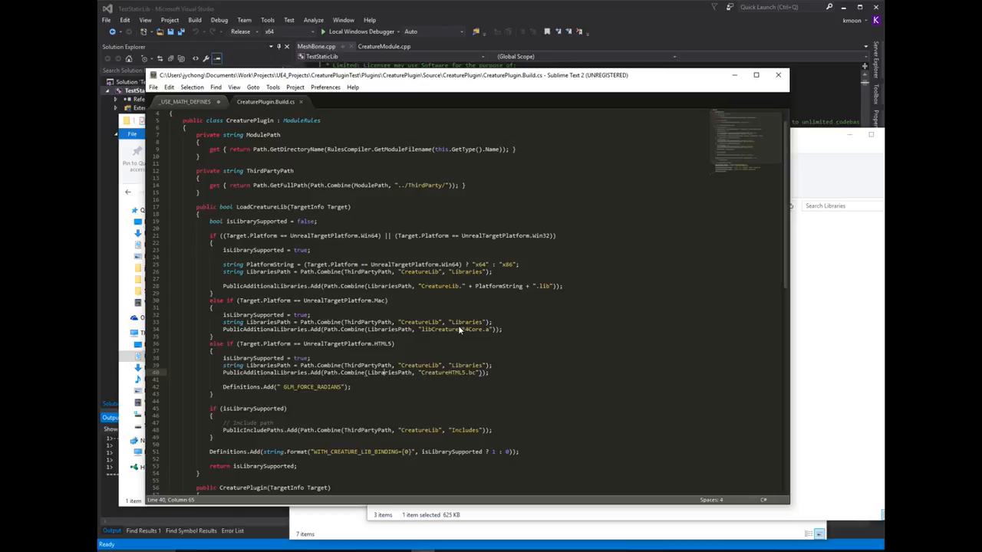
{"action": "mouse_move", "coordinate": [462, 332]}
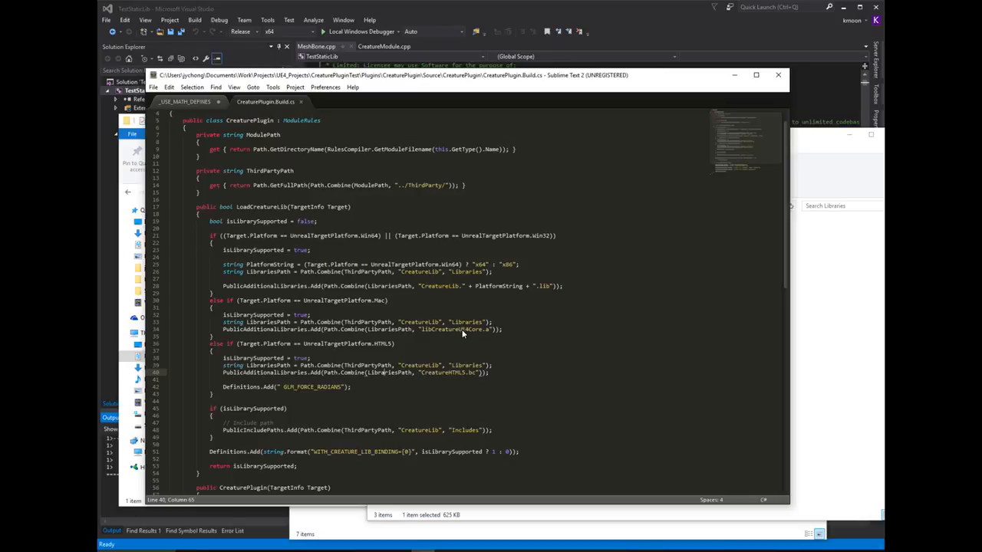